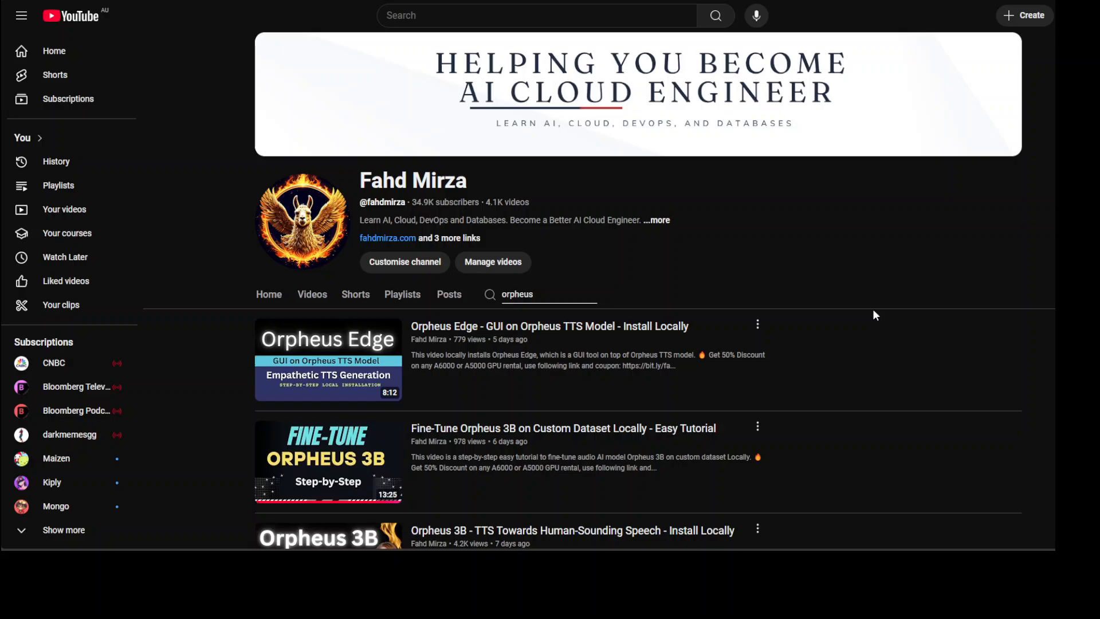
{"action": "mouse_move", "coordinate": [849, 280]}
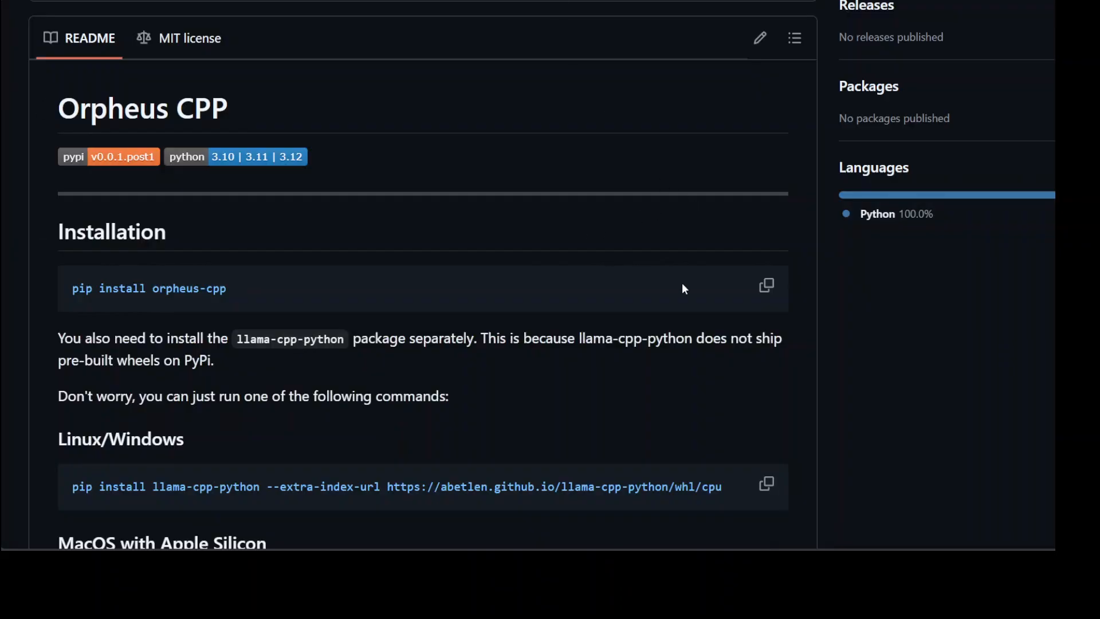
{"action": "mouse_move", "coordinate": [812, 323]}
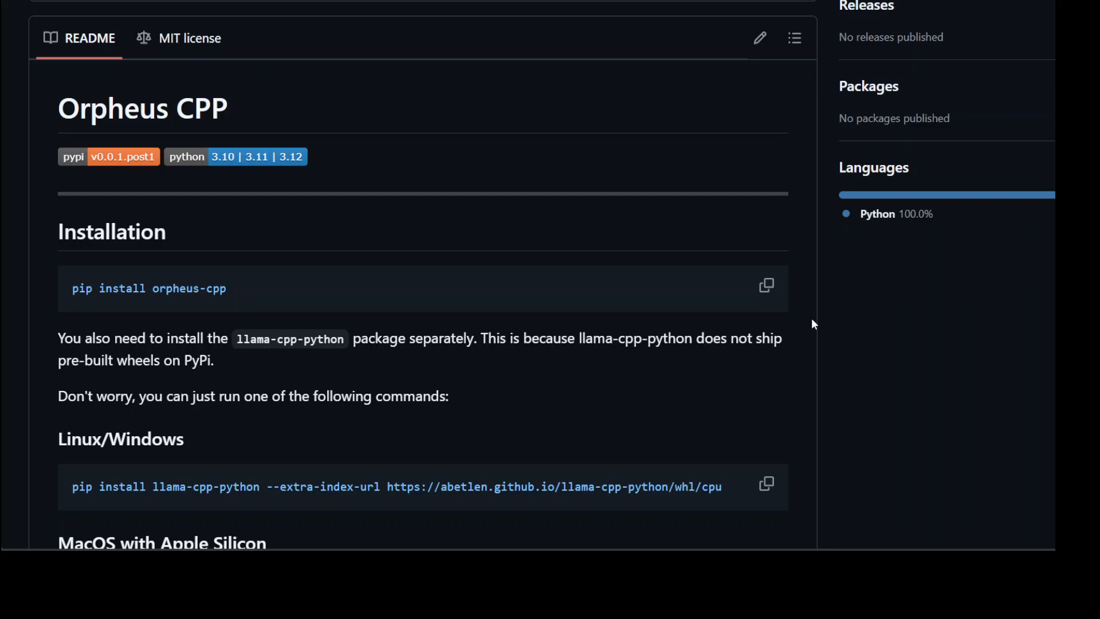
{"action": "mouse_move", "coordinate": [885, 365]}
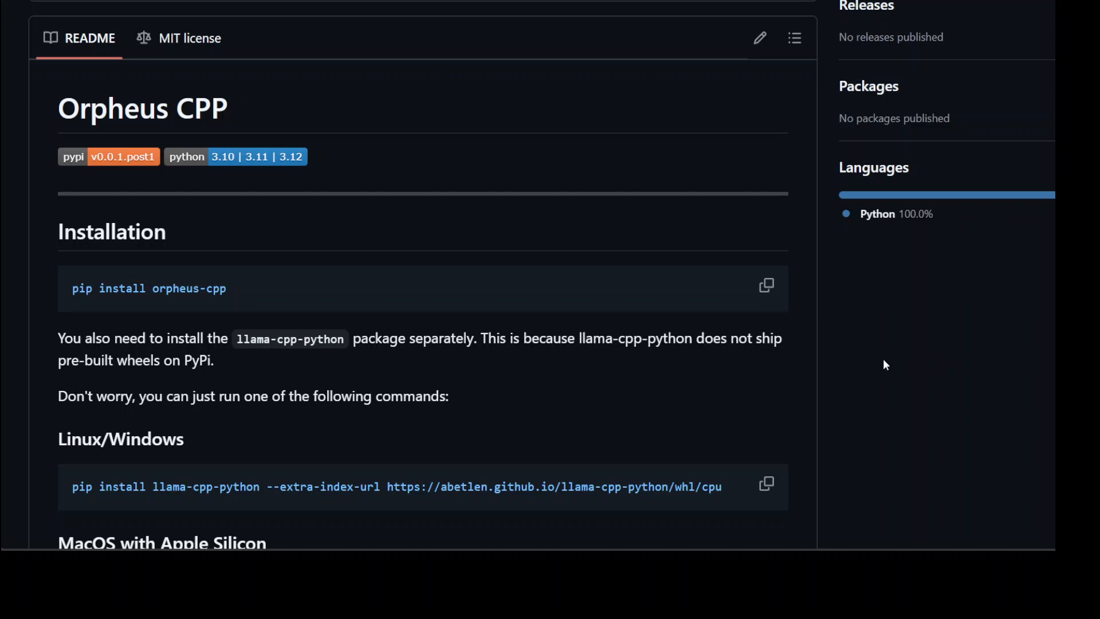
{"action": "mouse_move", "coordinate": [967, 395]}
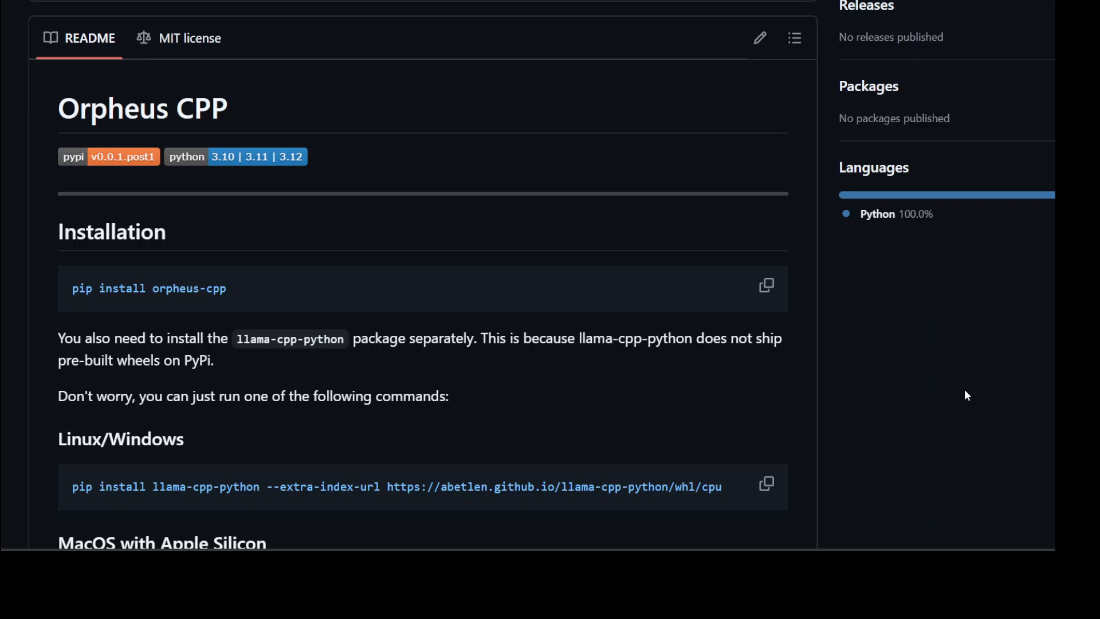
{"action": "mouse_move", "coordinate": [457, 125]}
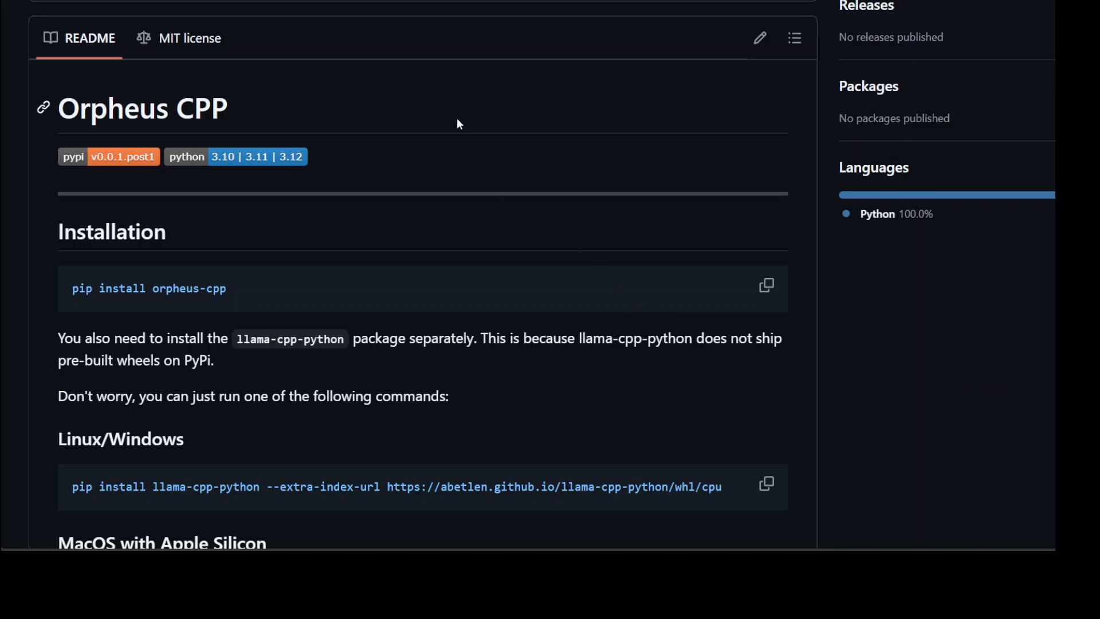
{"action": "mouse_move", "coordinate": [976, 357]}
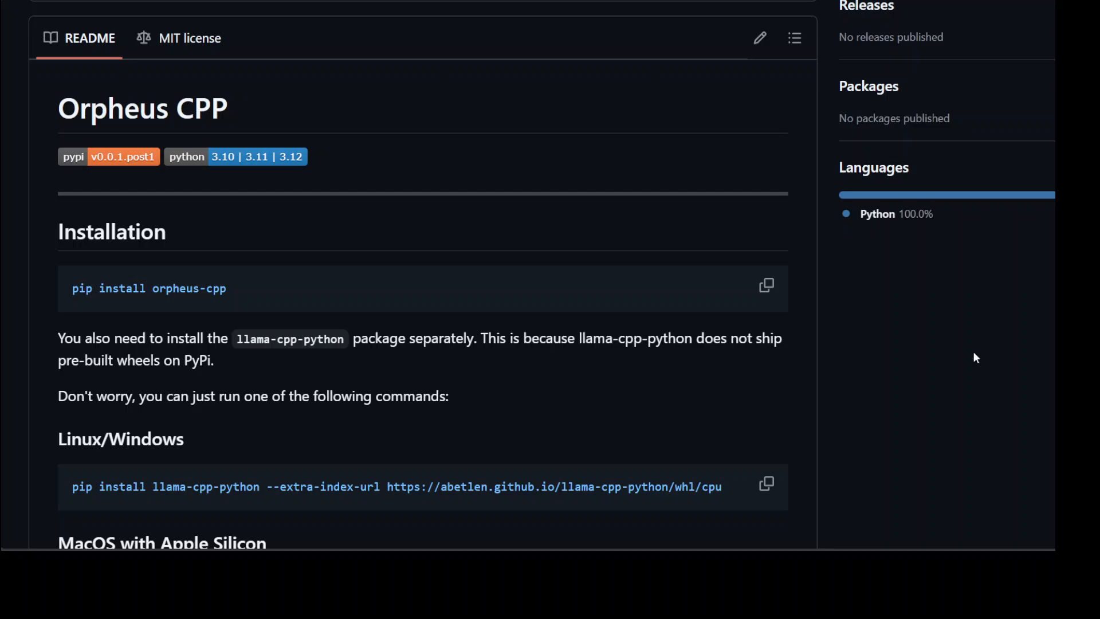
{"action": "mouse_move", "coordinate": [424, 186]}
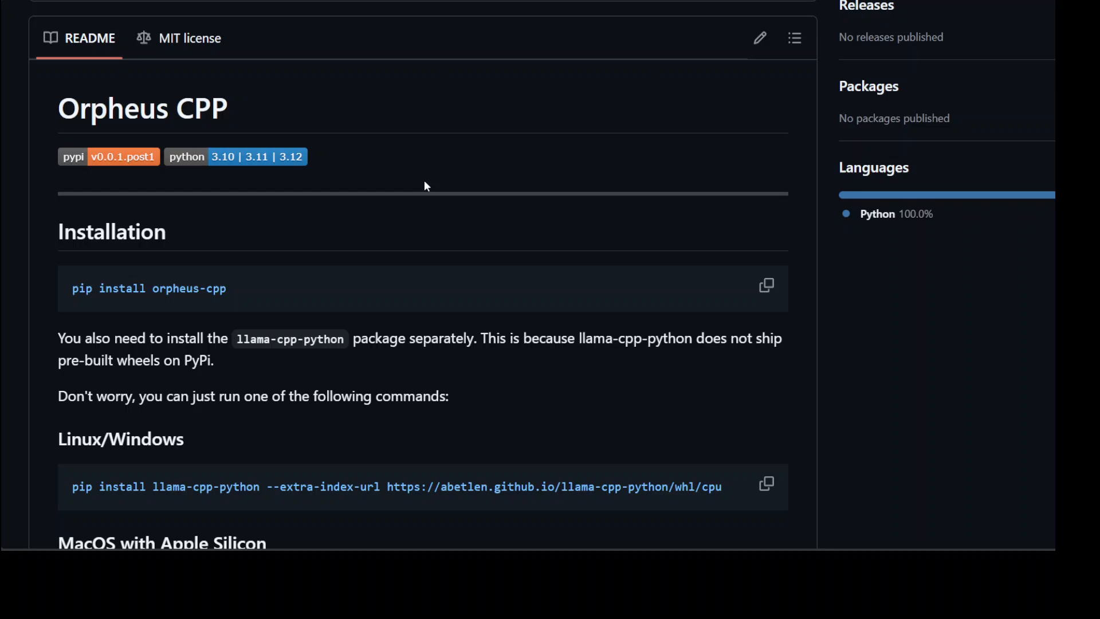
{"action": "mouse_move", "coordinate": [399, 122]}
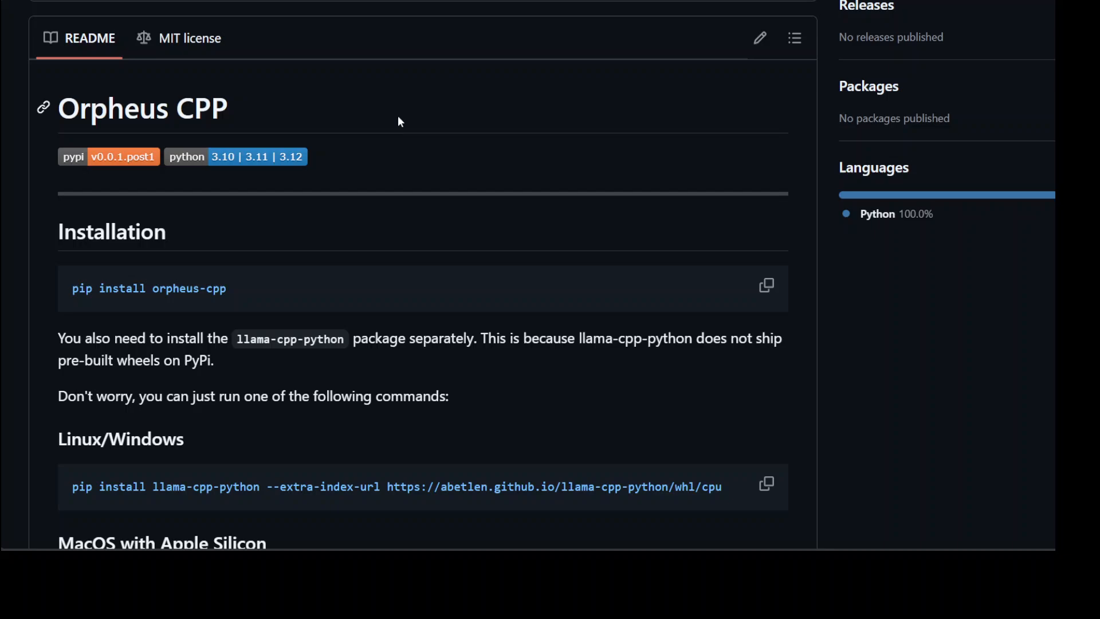
{"action": "mouse_move", "coordinate": [912, 381]}
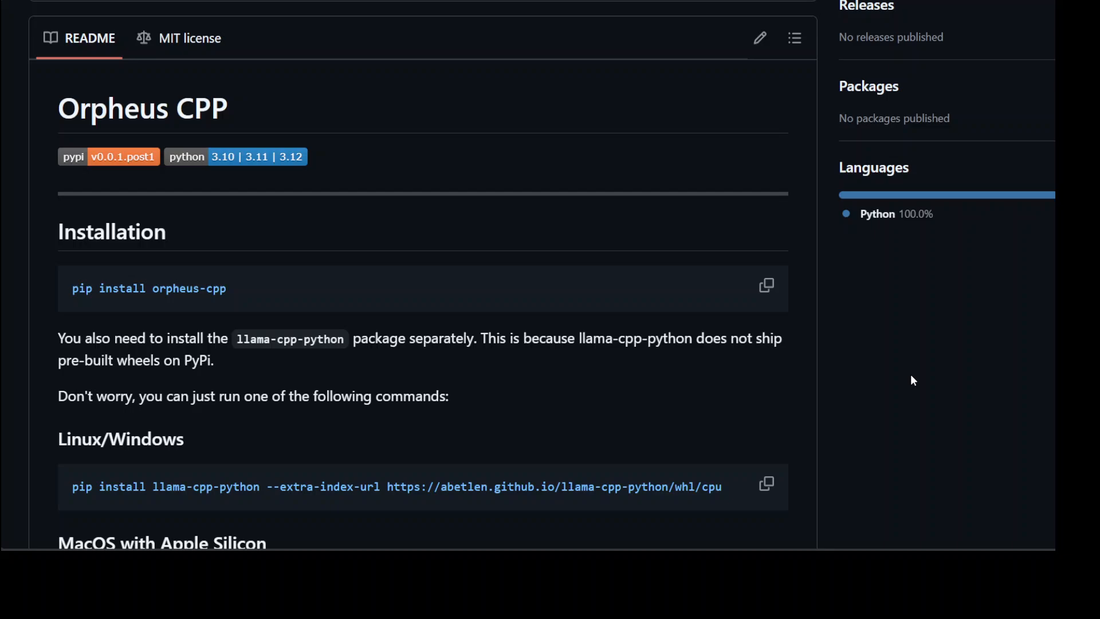
{"action": "mouse_move", "coordinate": [589, 304]}
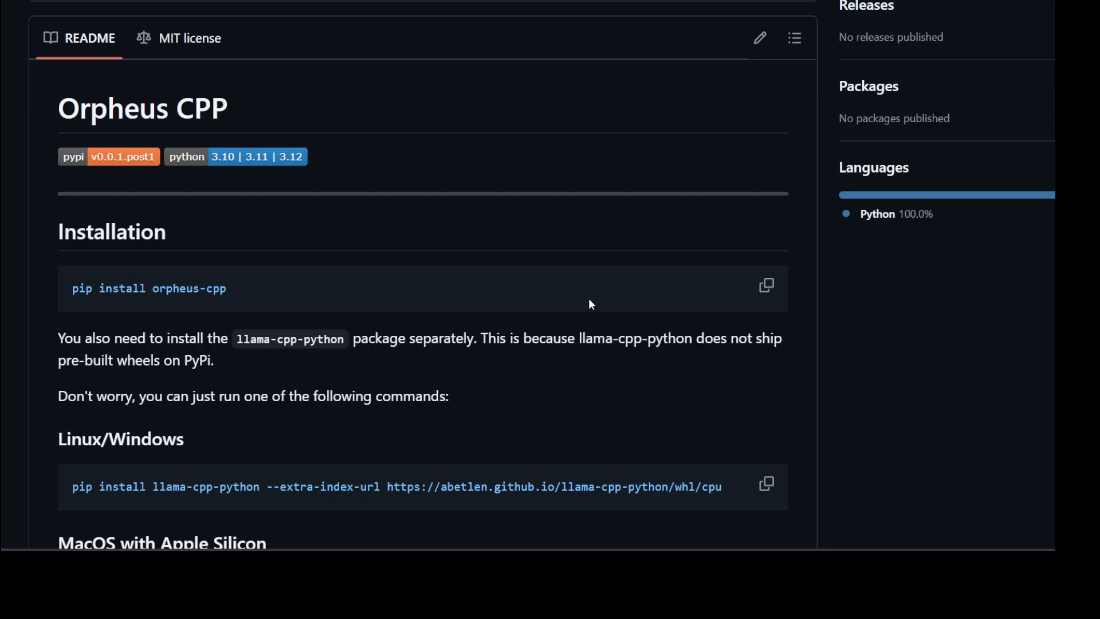
{"action": "mouse_move", "coordinate": [372, 134]}
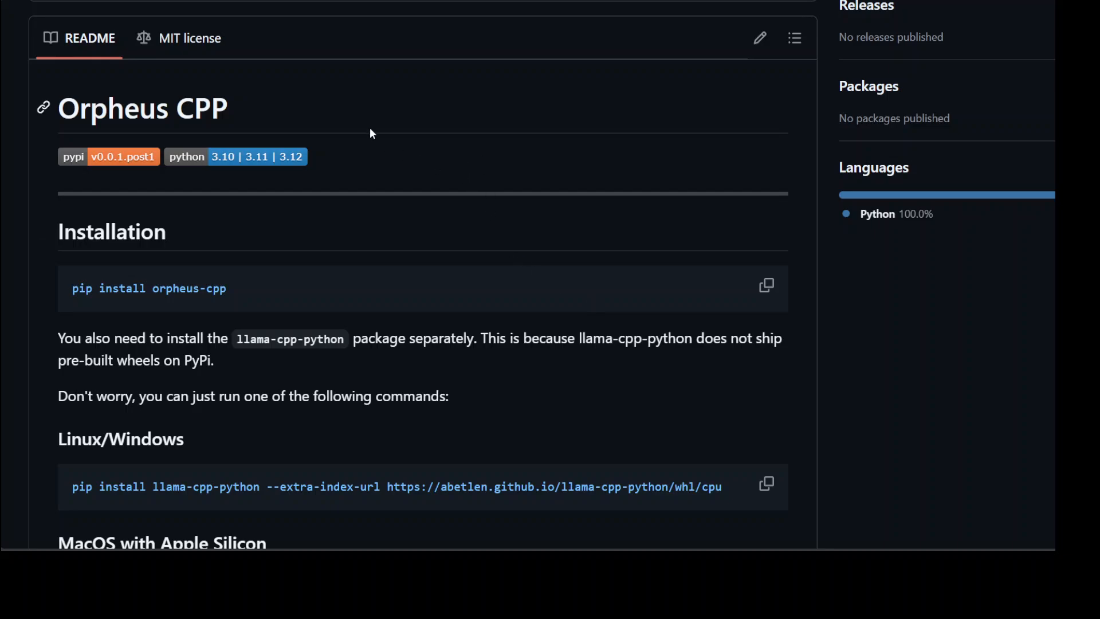
{"action": "mouse_move", "coordinate": [10, 388]}
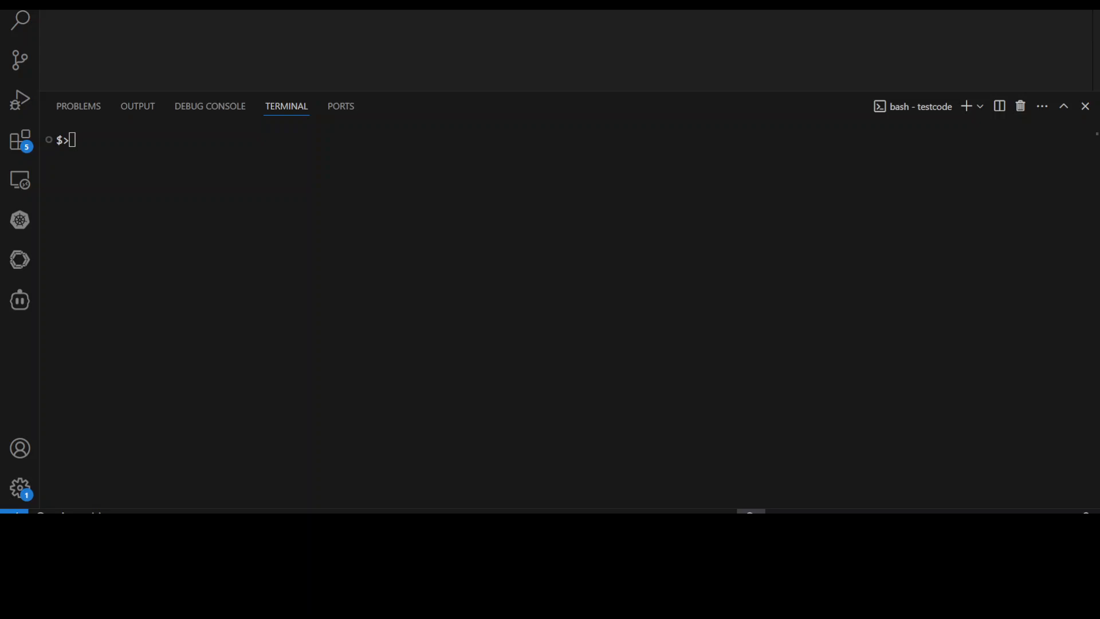
Step: Pip install orpheus-cpp, then llama-cpp-python from the abetlen CPU wheel index
{"action": "type", "text": "pip install orpheus-cpp"}
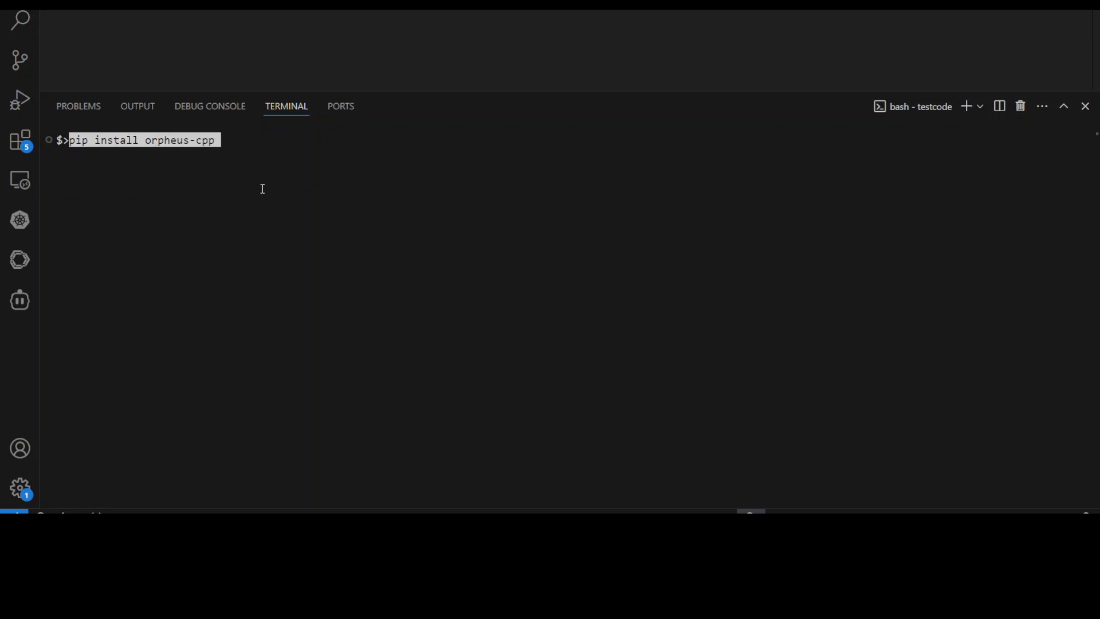
{"action": "mouse_move", "coordinate": [330, 203]}
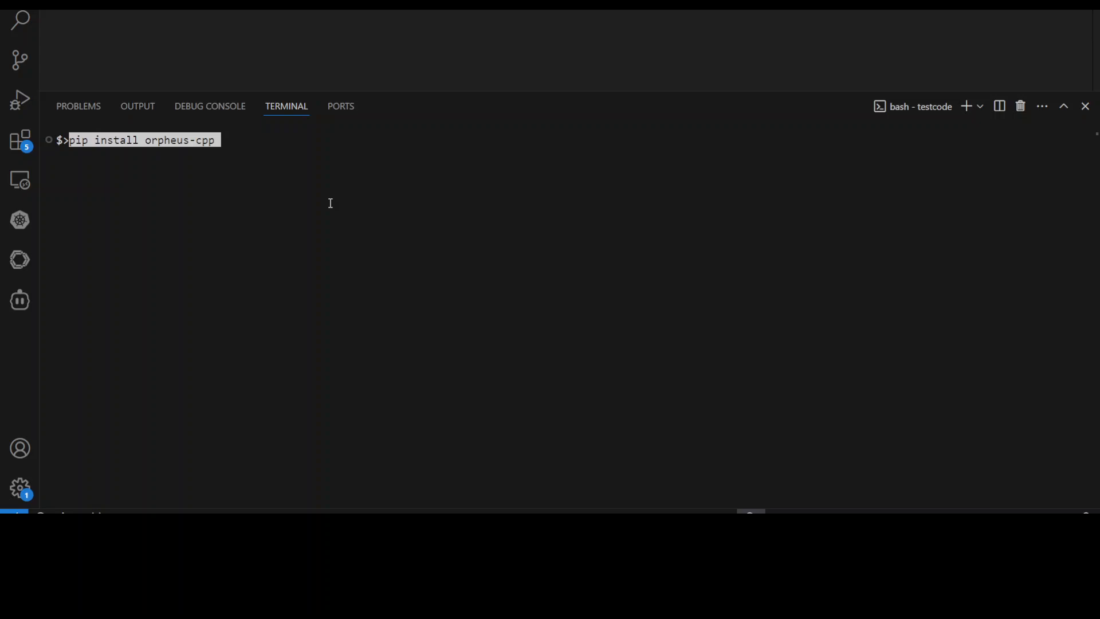
{"action": "mouse_move", "coordinate": [2, 370]}
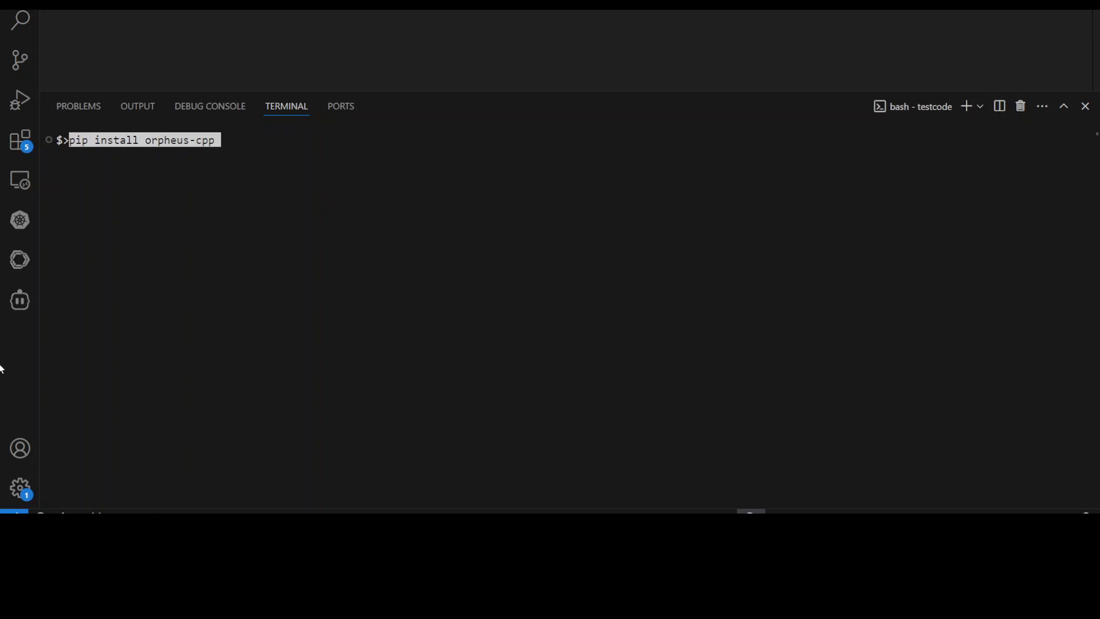
{"action": "key", "text": "Return"}
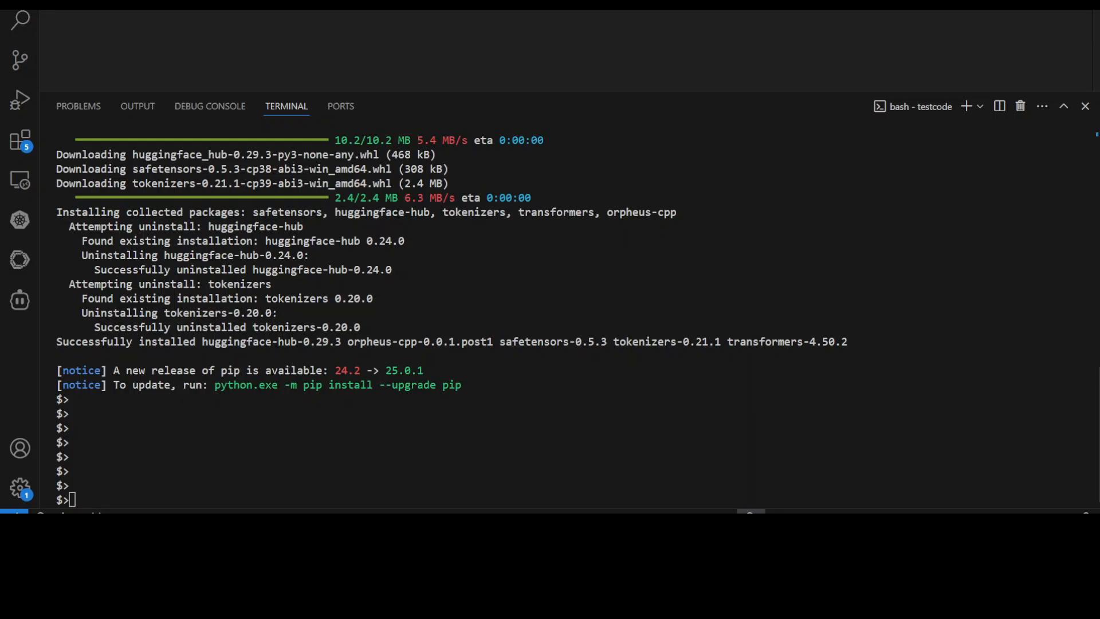
{"action": "type", "text": "pip install llama-cpp-python --extra-index-url https://abetlen.github.io/llama-cpp-python/whl/cpu"}
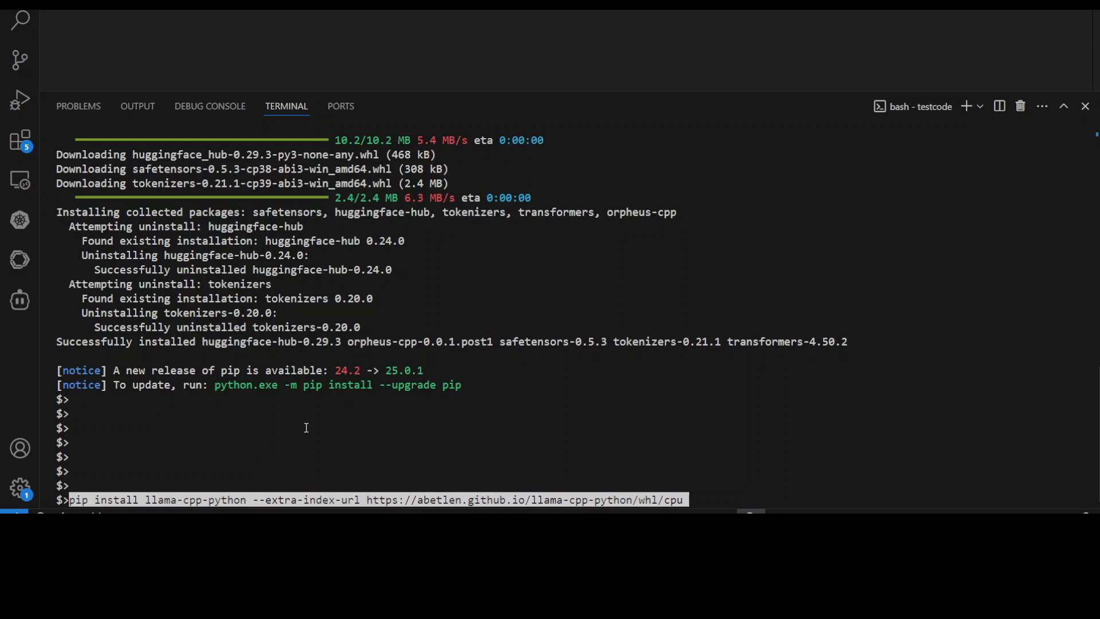
{"action": "mouse_move", "coordinate": [694, 503]}
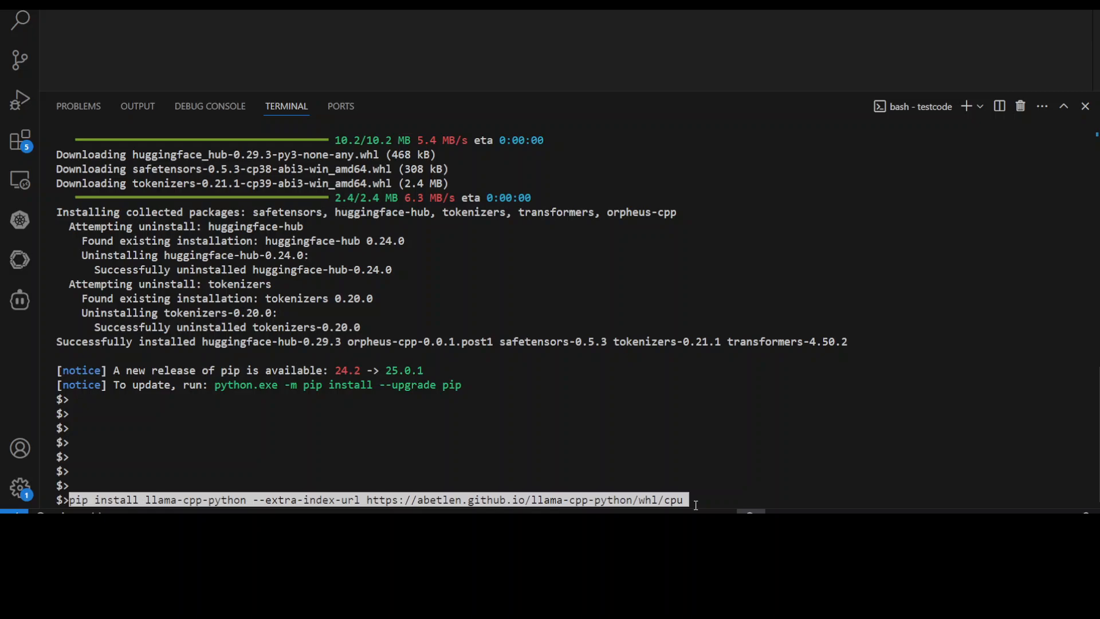
{"action": "key", "text": "Return"}
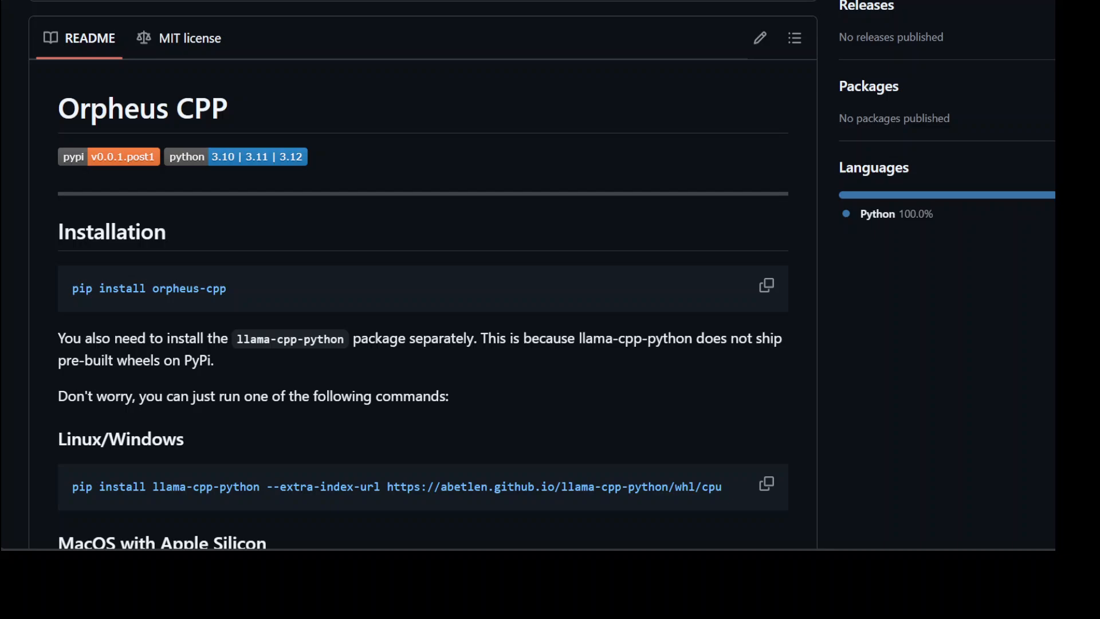
{"action": "mouse_move", "coordinate": [414, 537]}
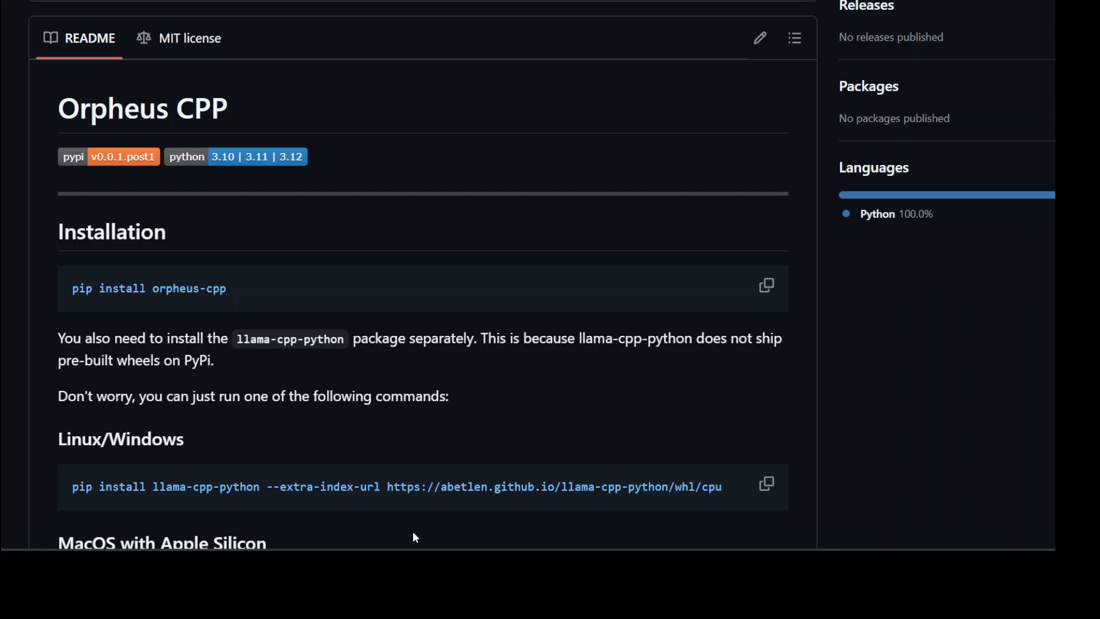
{"action": "mouse_move", "coordinate": [314, 475]}
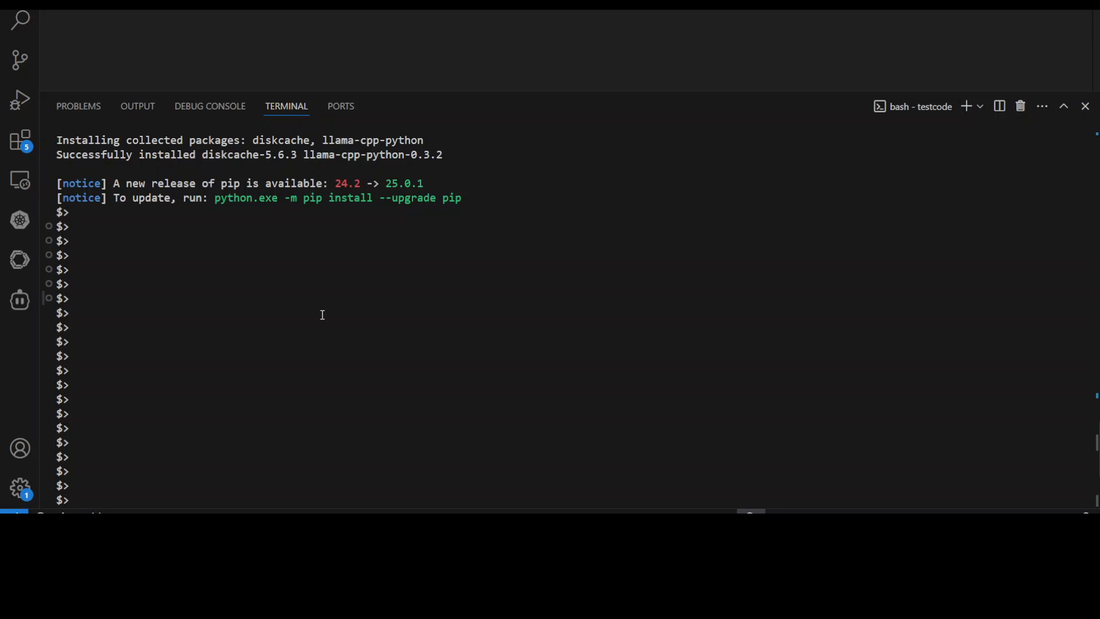
Step: Clear the terminal and run pip install fastrtc
{"action": "type", "text": "cle"}
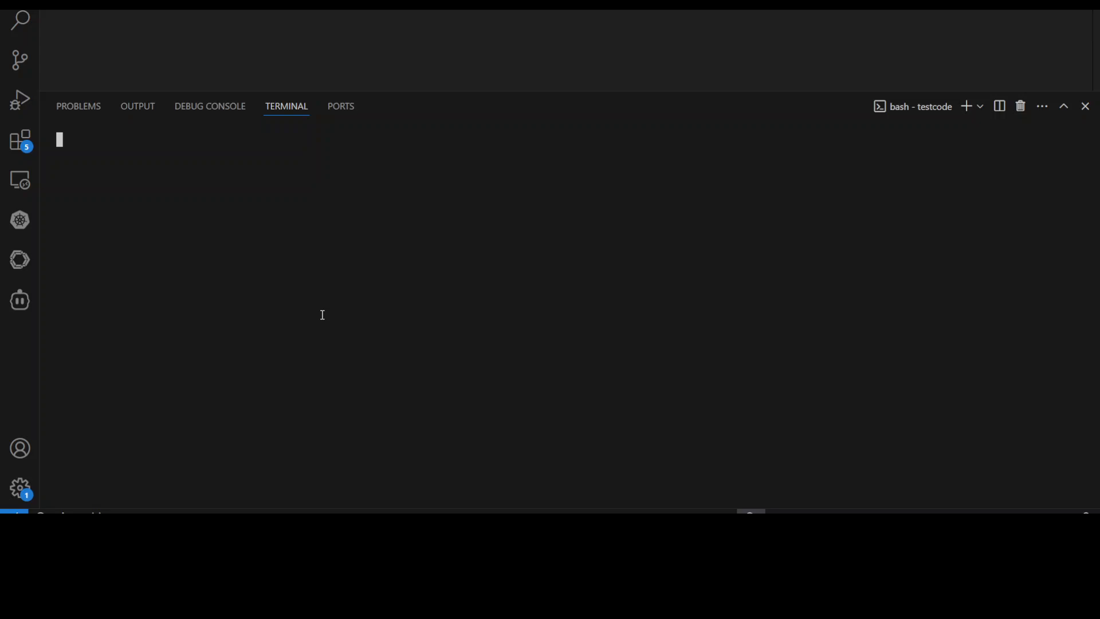
{"action": "type", "text": "pip install fastrtc"}
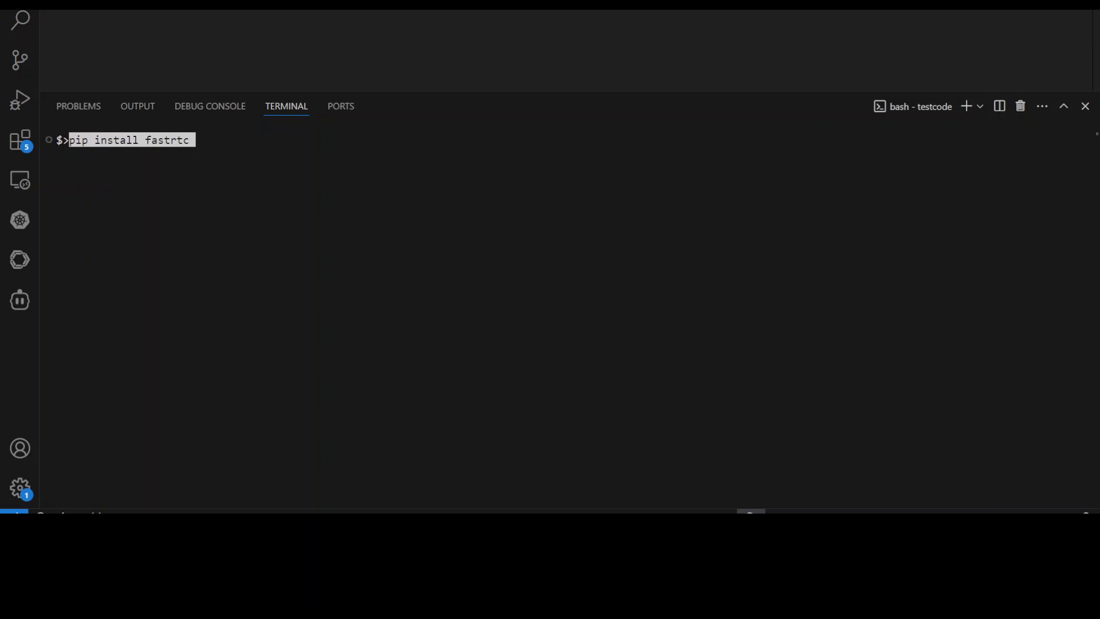
{"action": "key", "text": "Return"}
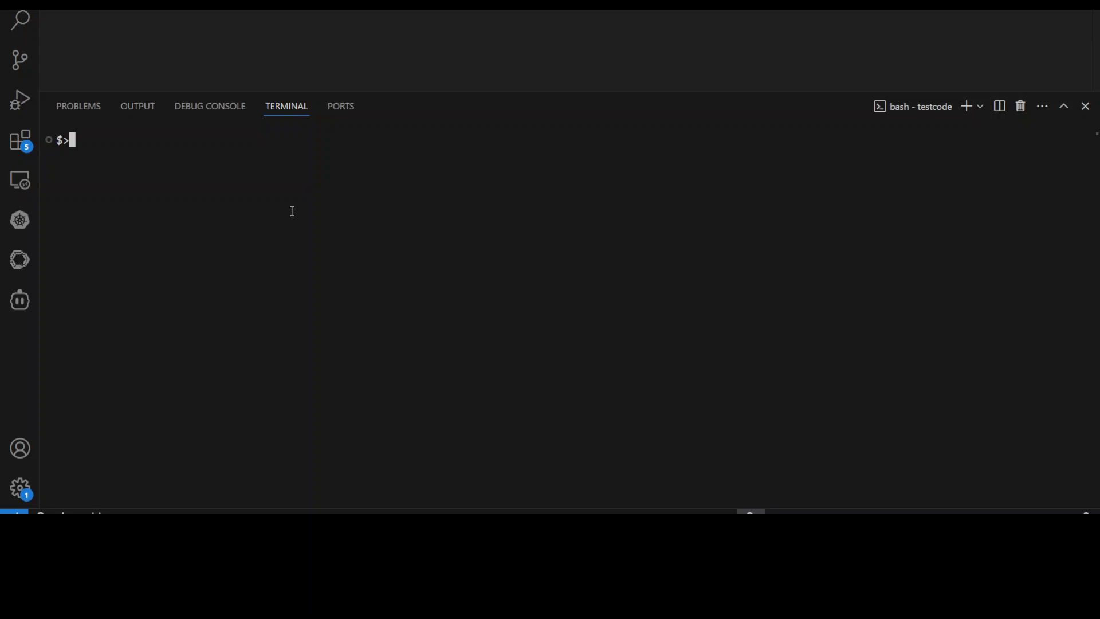
Step: Run python -m orpheus_cpp and scroll through the llama.cpp model-loading log
{"action": "type", "text": "python -m orpheus_cpp"}
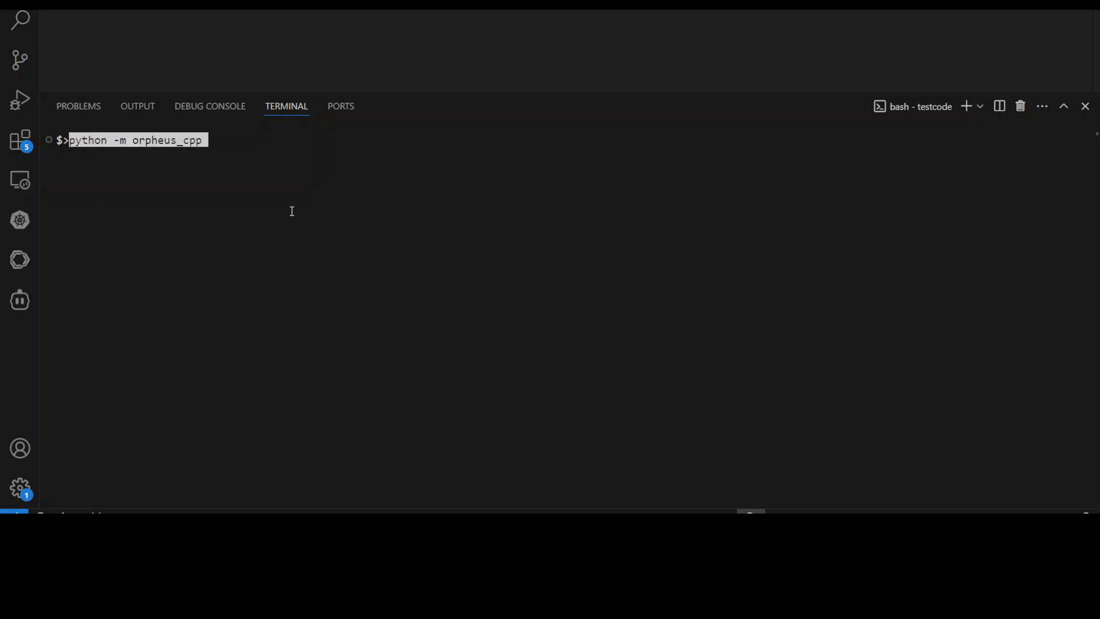
{"action": "mouse_move", "coordinate": [268, 217]}
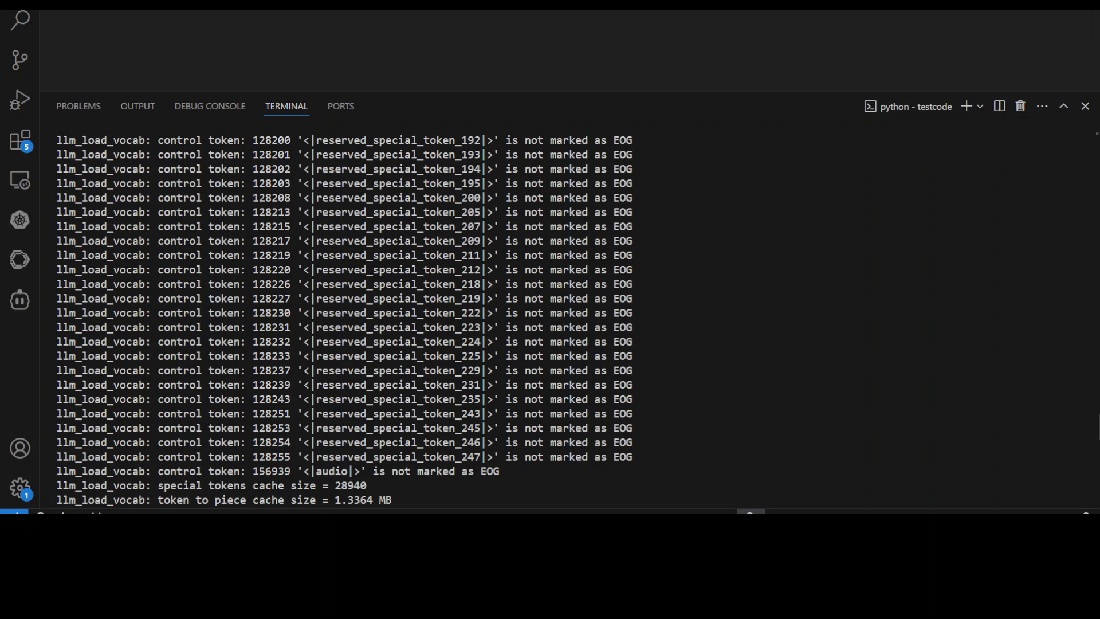
{"action": "scroll", "scroll_direction": "up", "scroll_amount": 3}
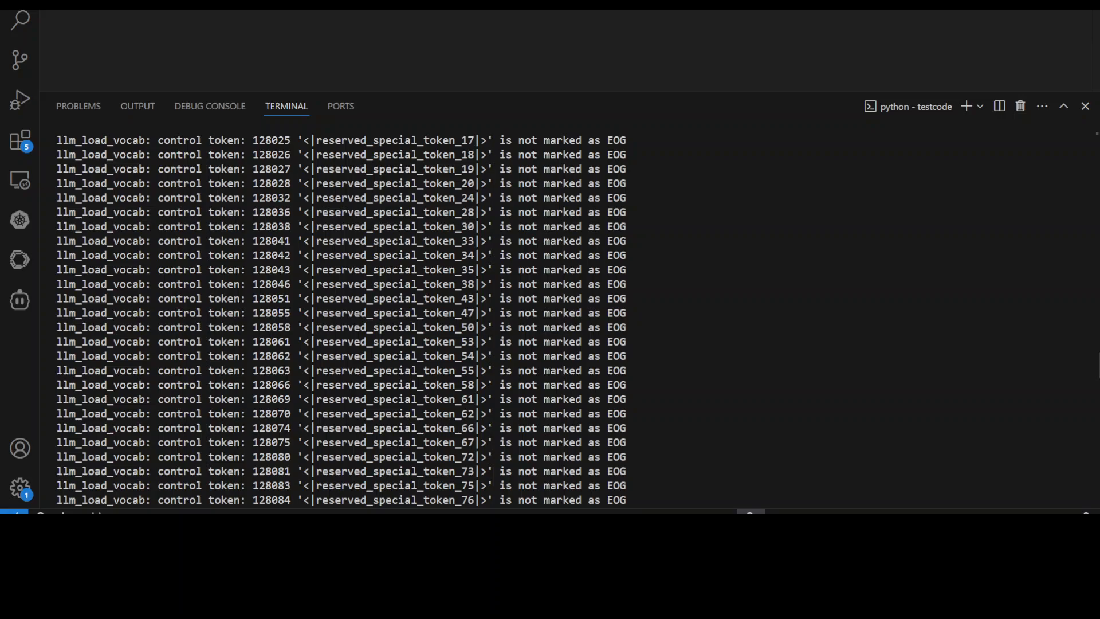
{"action": "scroll", "scroll_direction": "up", "scroll_amount": 3}
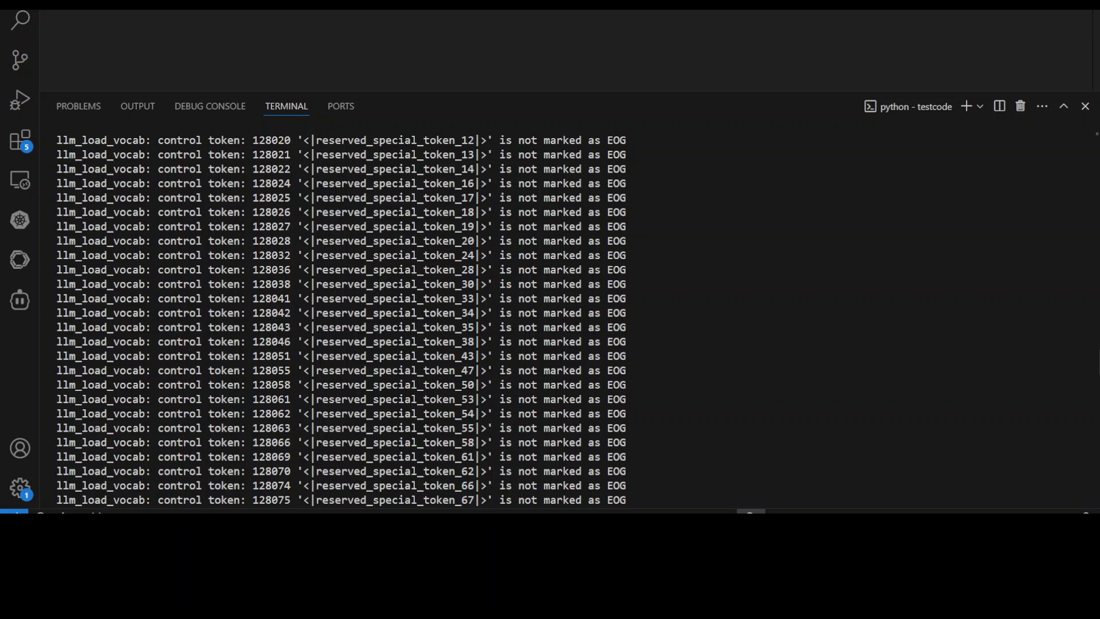
{"action": "scroll", "scroll_direction": "down", "scroll_amount": 3}
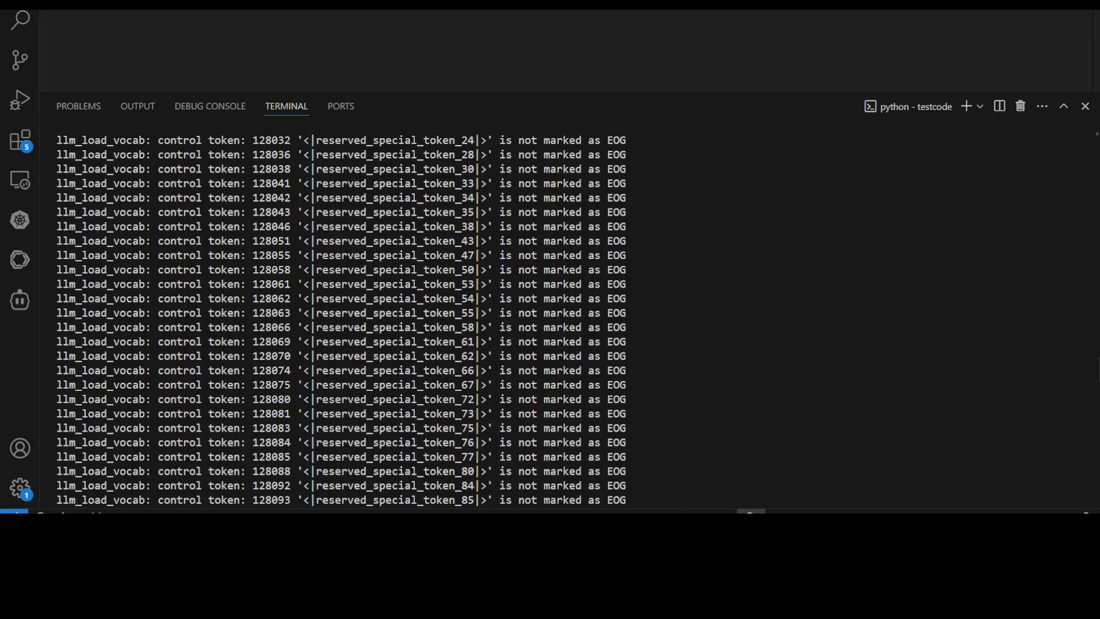
{"action": "scroll", "scroll_direction": "down", "scroll_amount": 3}
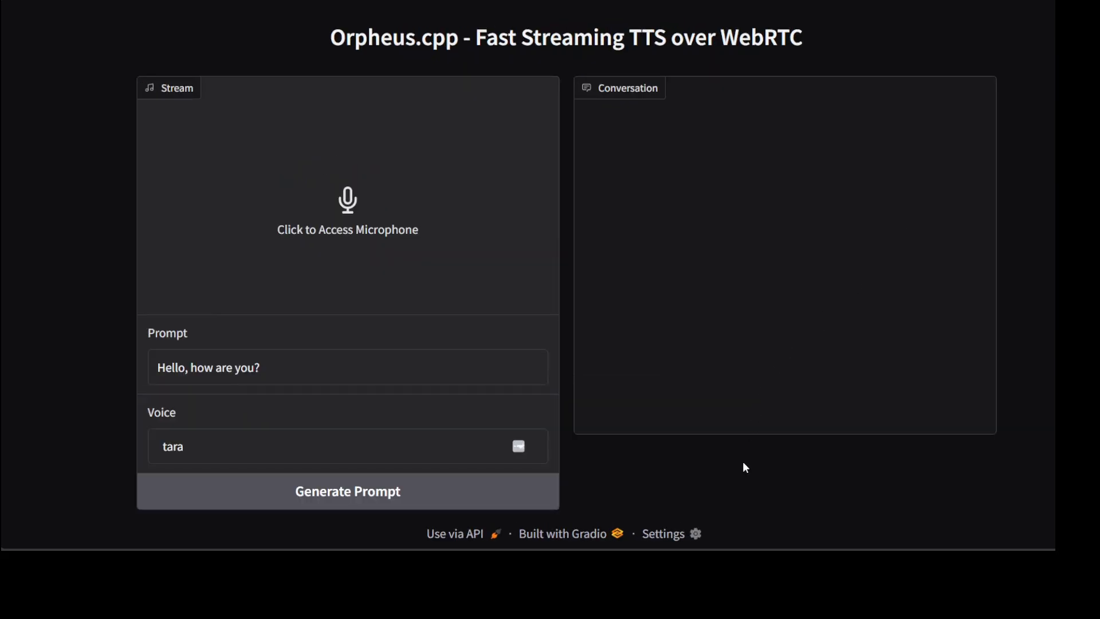
{"action": "mouse_move", "coordinate": [932, 494]}
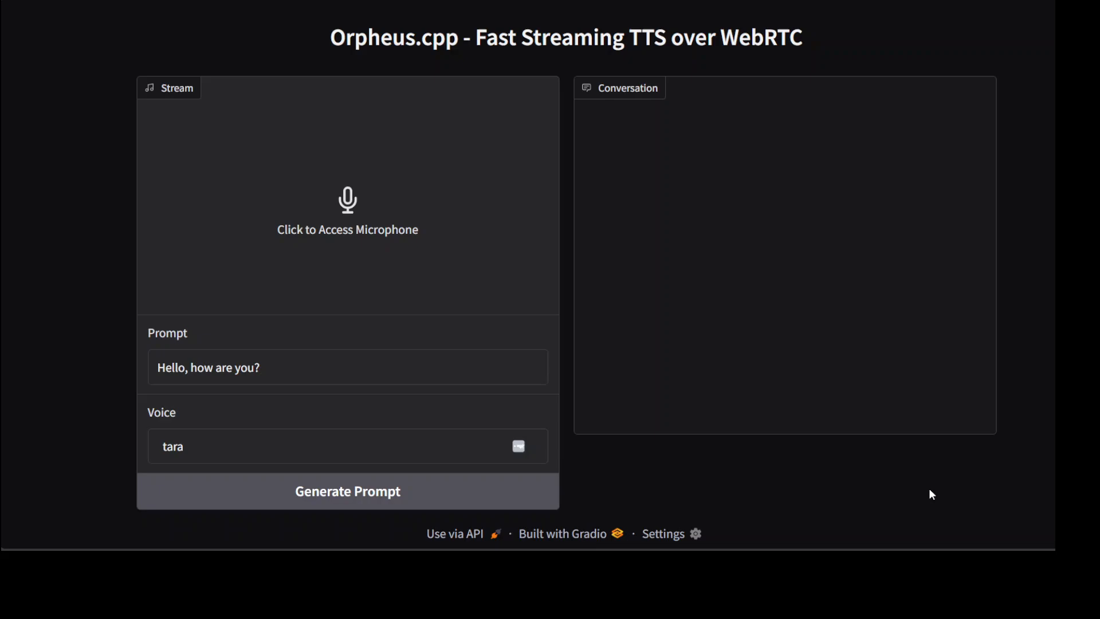
{"action": "mouse_move", "coordinate": [347, 246]}
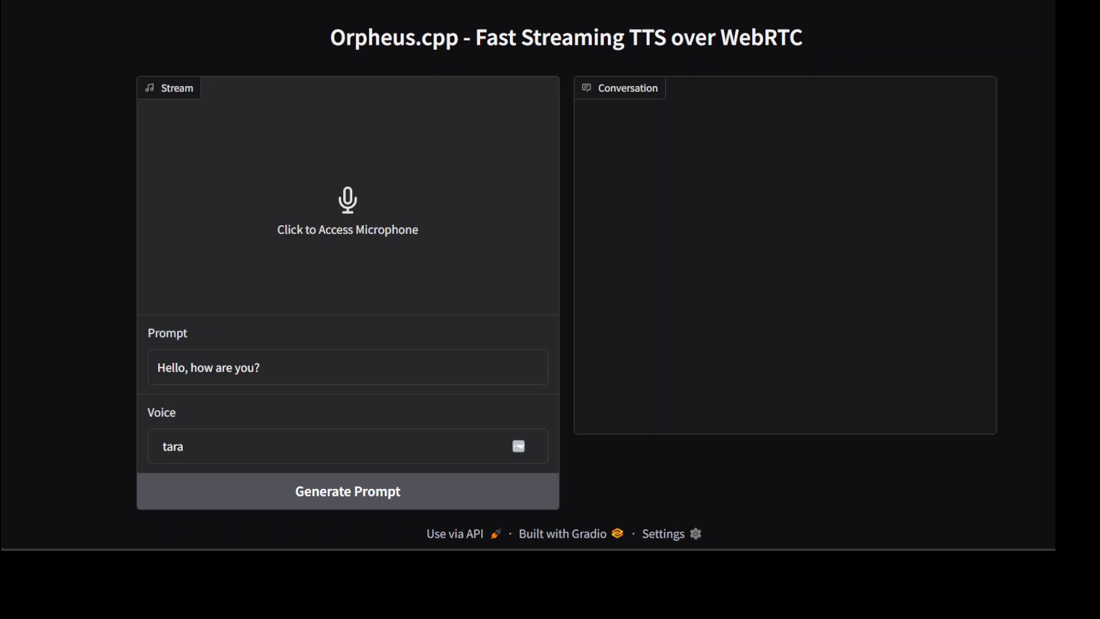
Step: Allow microphone access, start streaming, play the two-second tara reply, then stop
{"action": "left_click", "coordinate": [346, 203]}
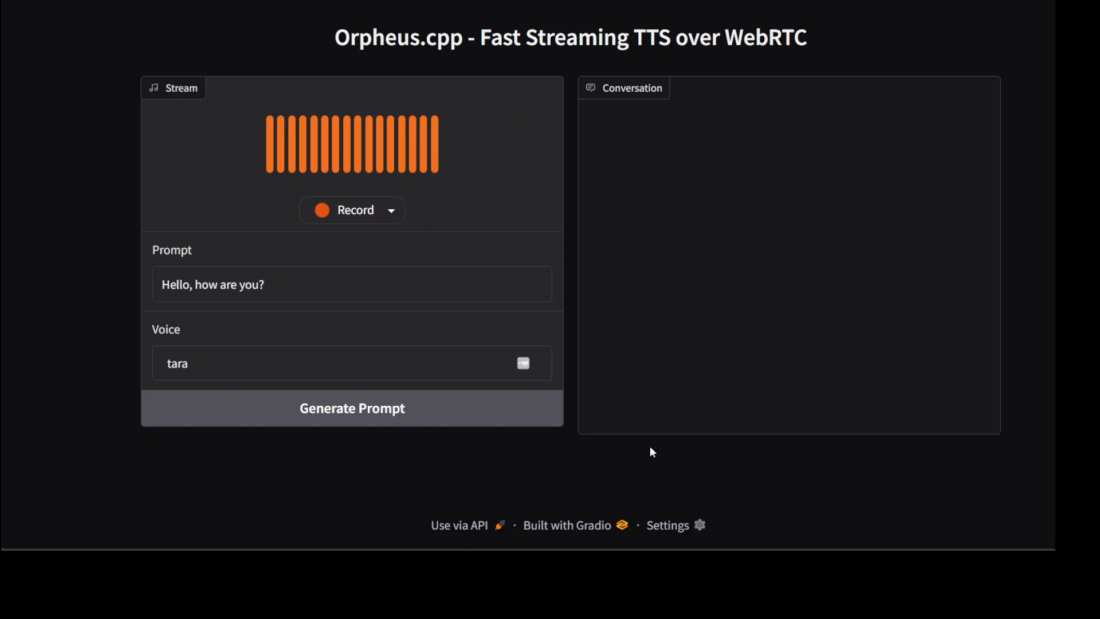
{"action": "mouse_move", "coordinate": [410, 251]}
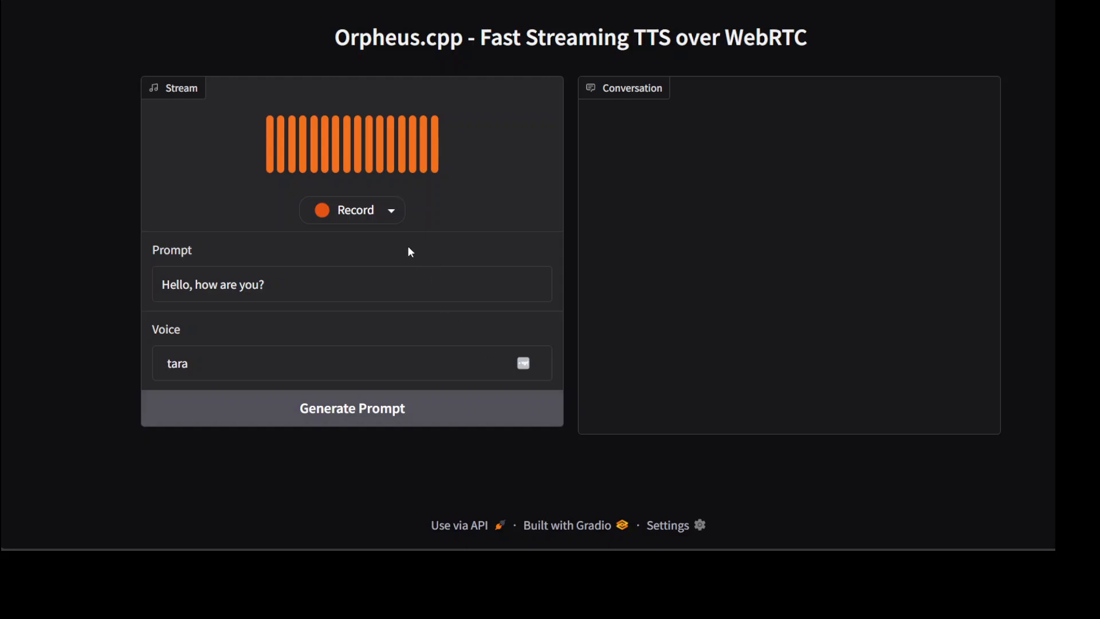
{"action": "left_click", "coordinate": [351, 210]}
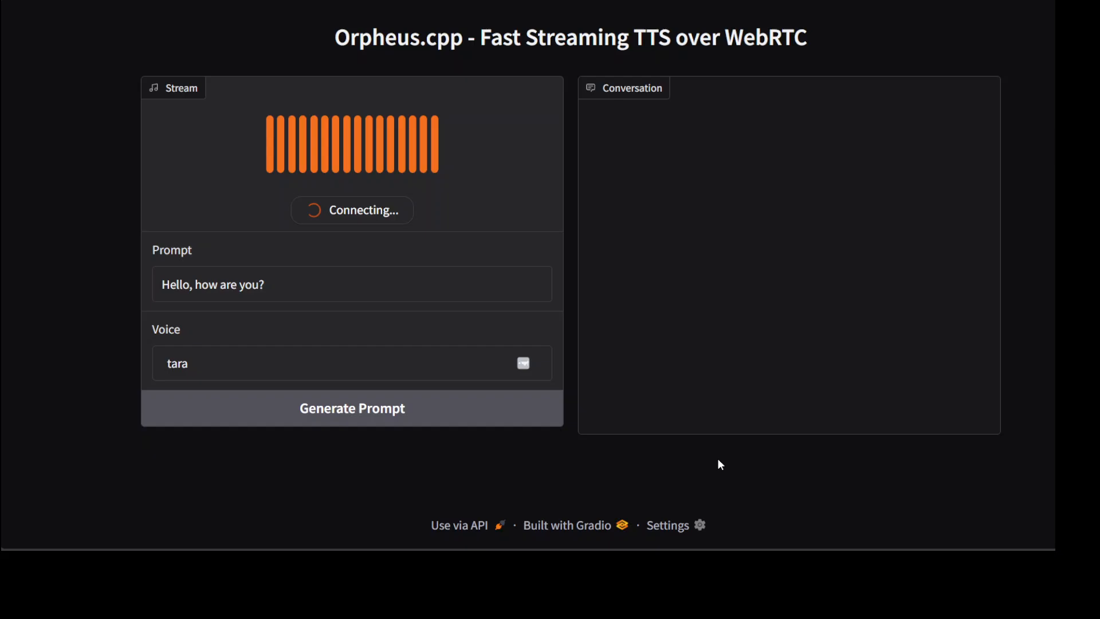
{"action": "mouse_move", "coordinate": [481, 481]}
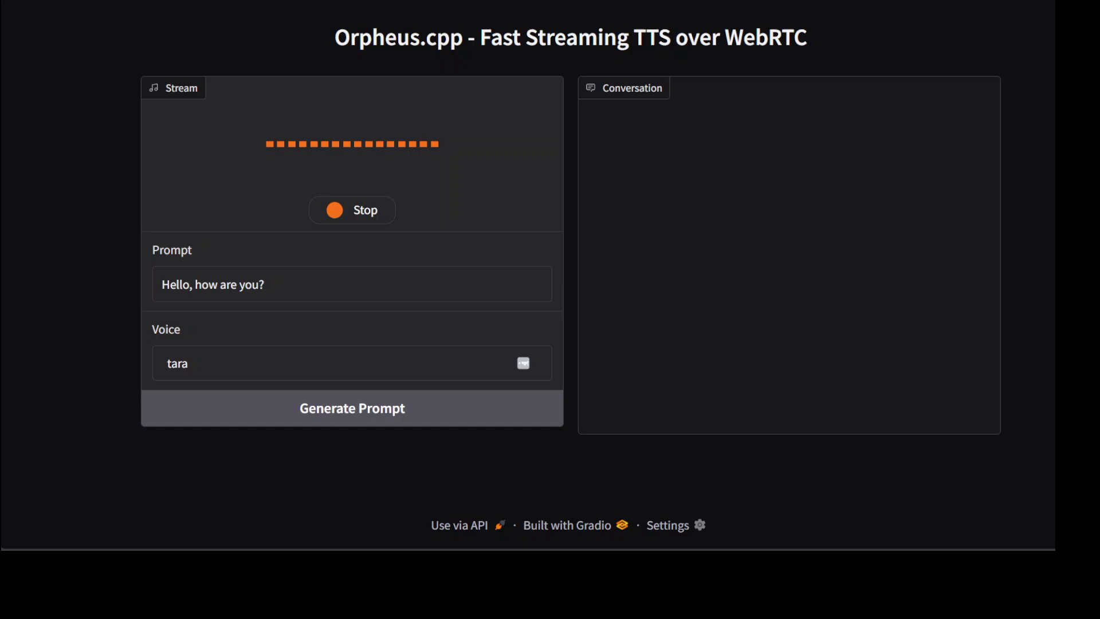
{"action": "mouse_move", "coordinate": [6, 446]}
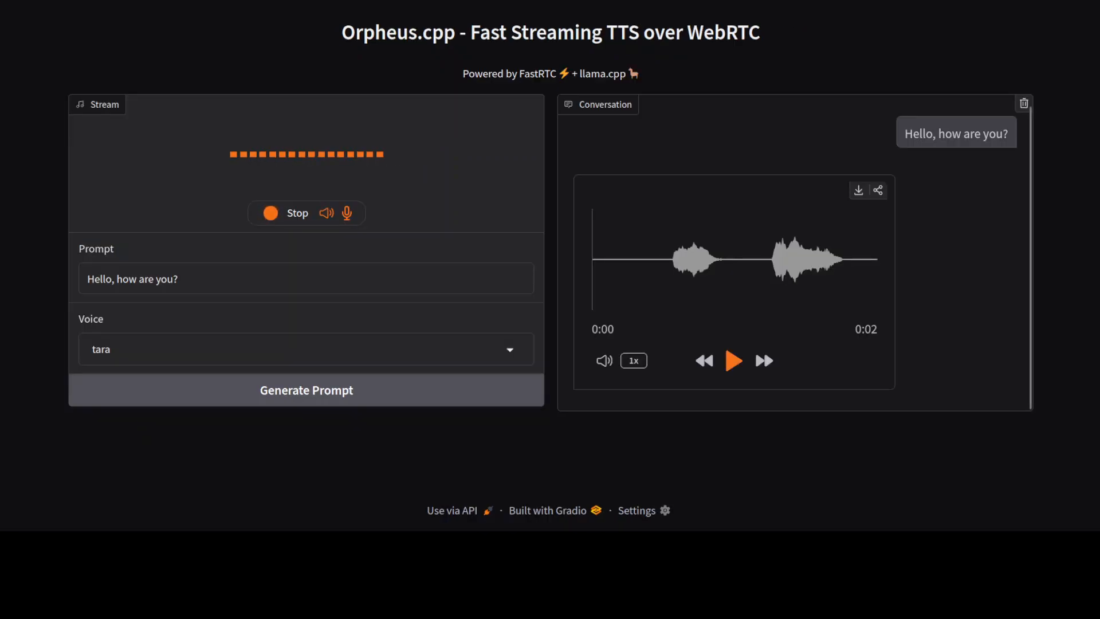
{"action": "left_click", "coordinate": [733, 360]}
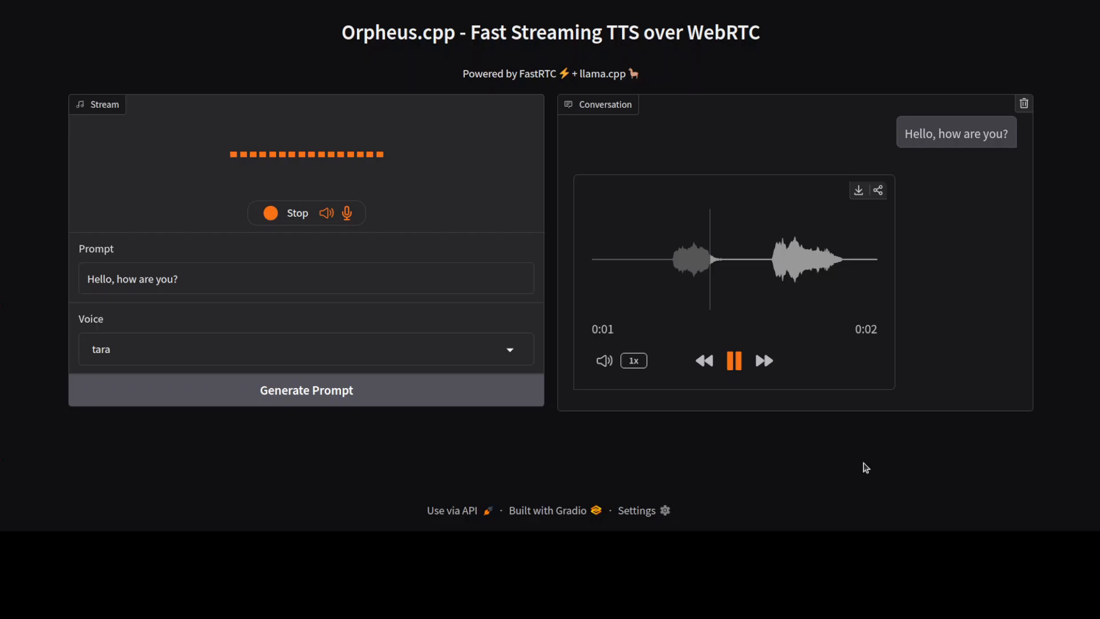
{"action": "mouse_move", "coordinate": [303, 217]}
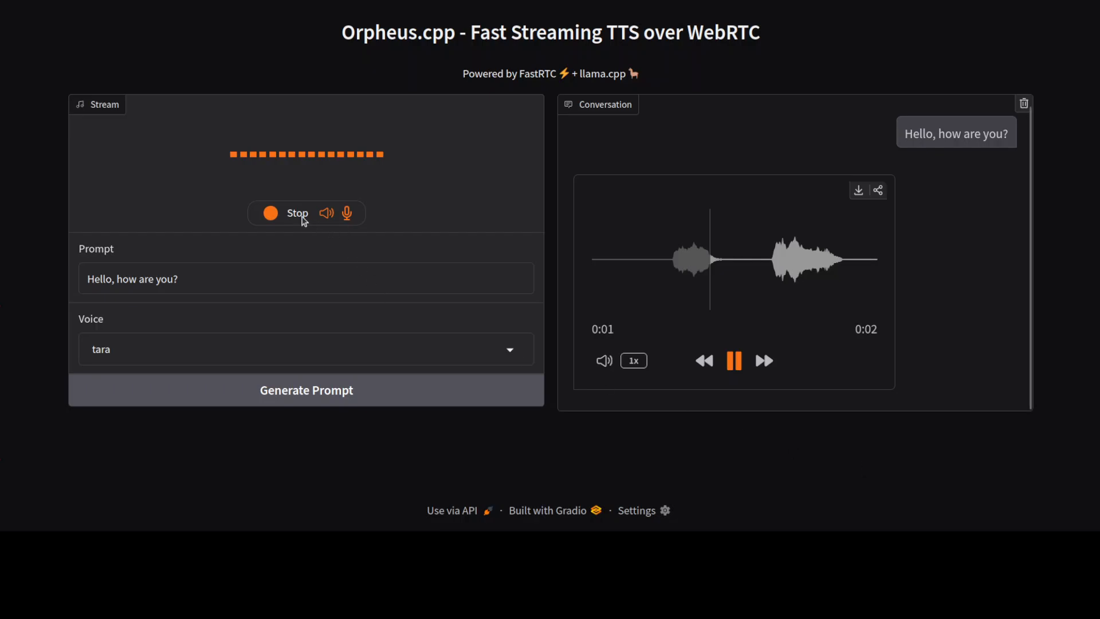
{"action": "left_click", "coordinate": [296, 213]}
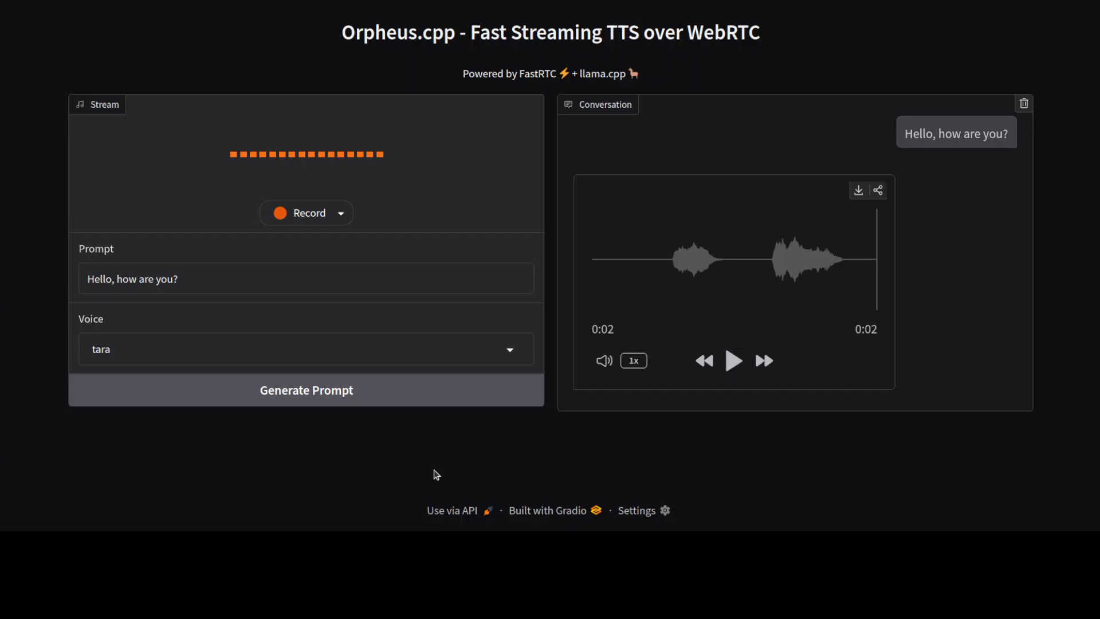
{"action": "mouse_move", "coordinate": [437, 458]}
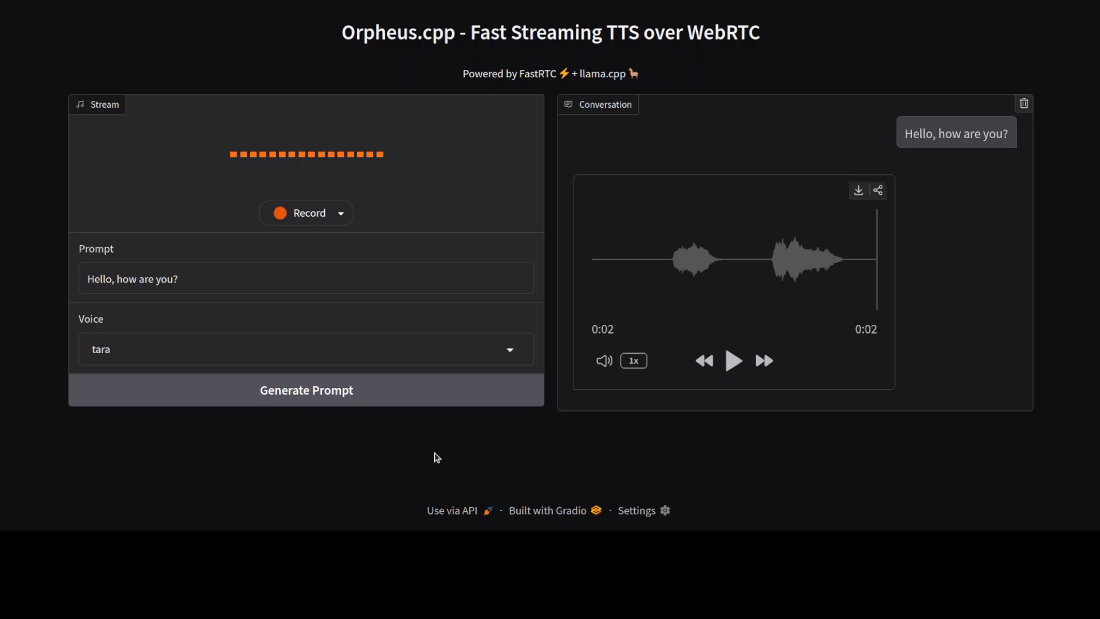
{"action": "mouse_move", "coordinate": [442, 443]}
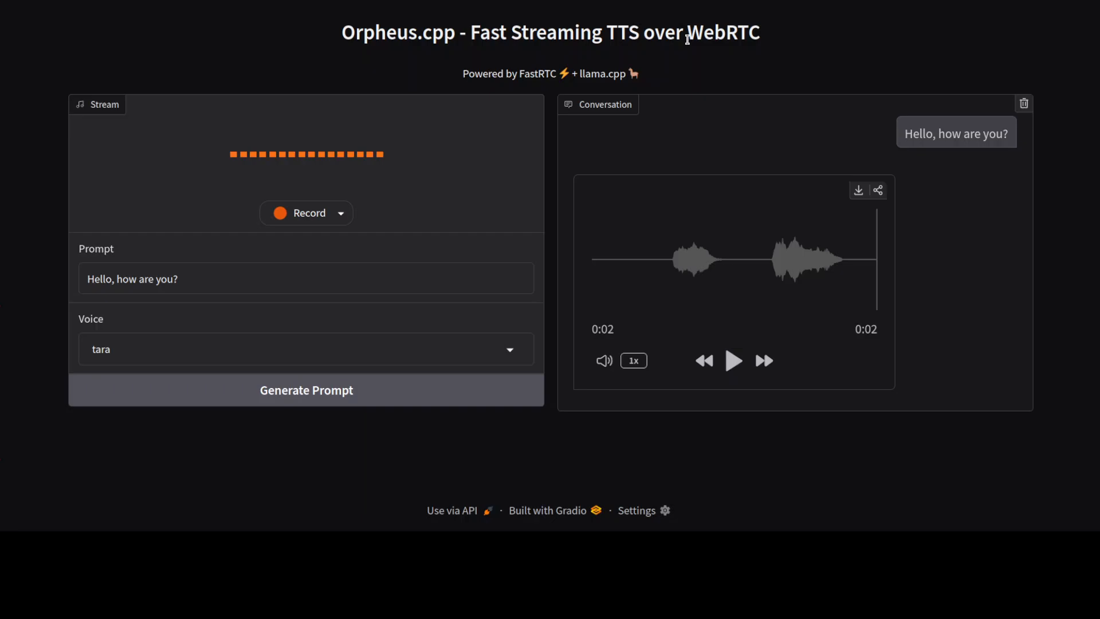
{"action": "mouse_move", "coordinate": [713, 380]}
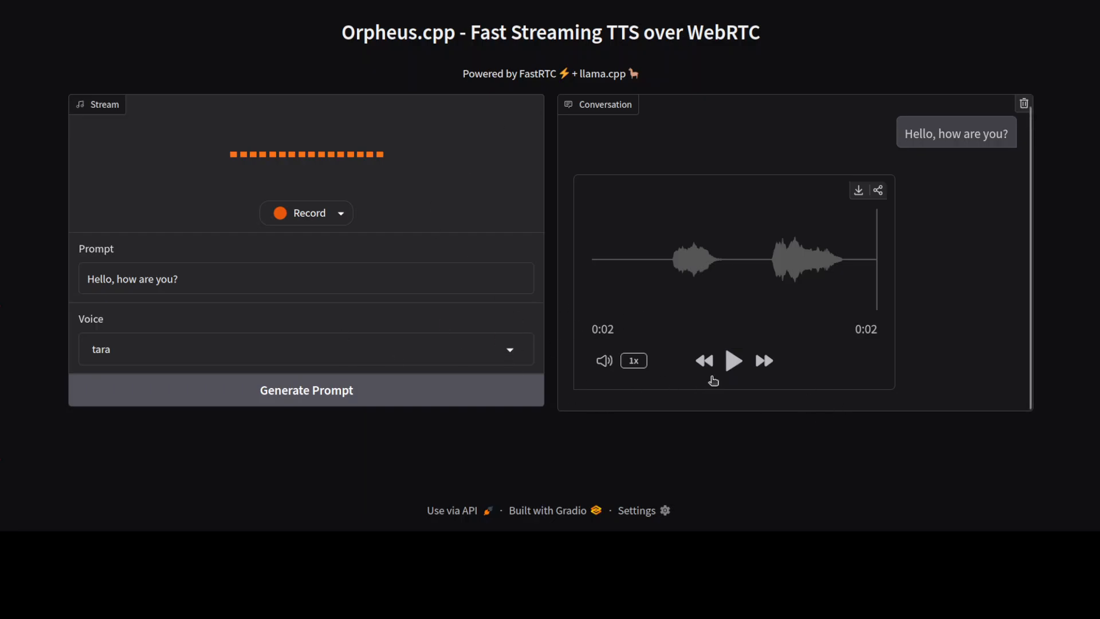
{"action": "mouse_move", "coordinate": [626, 419]}
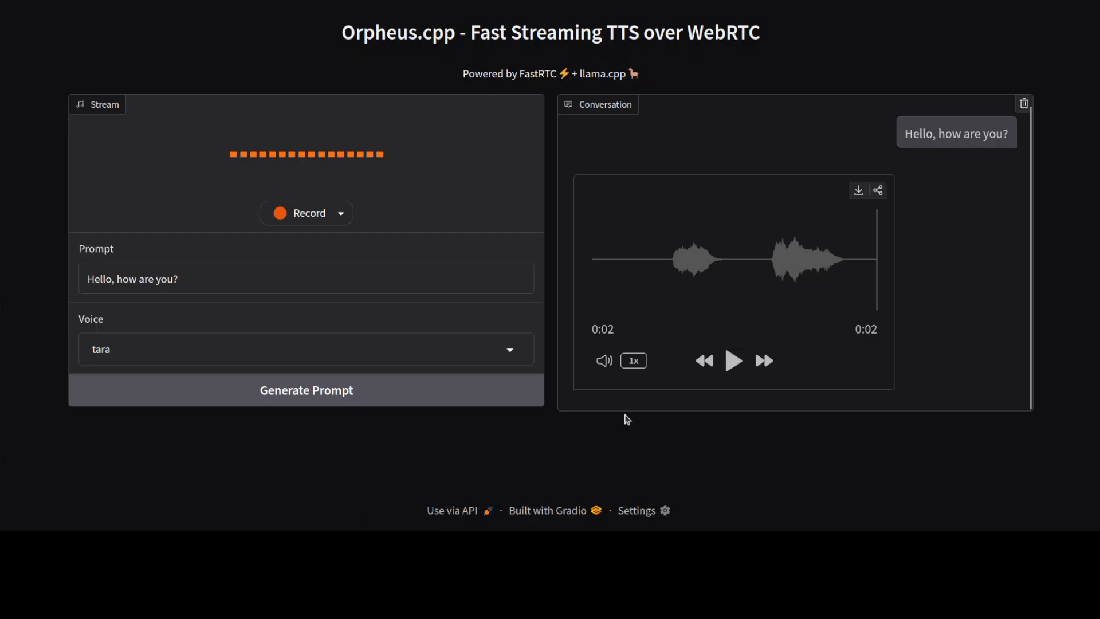
{"action": "mouse_move", "coordinate": [672, 421]}
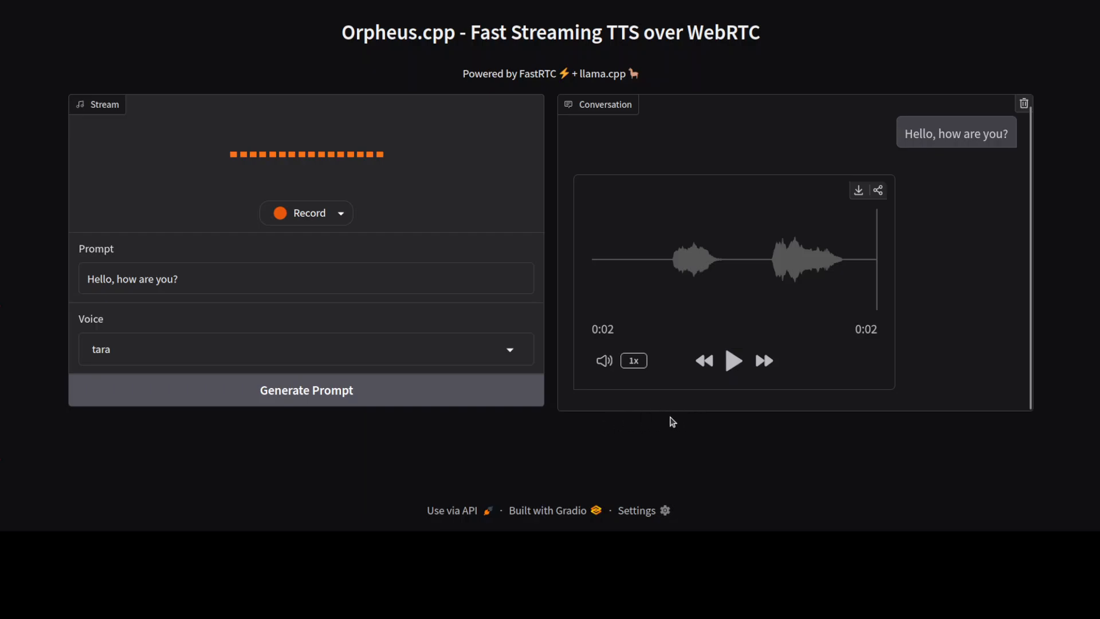
{"action": "mouse_move", "coordinate": [868, 357]}
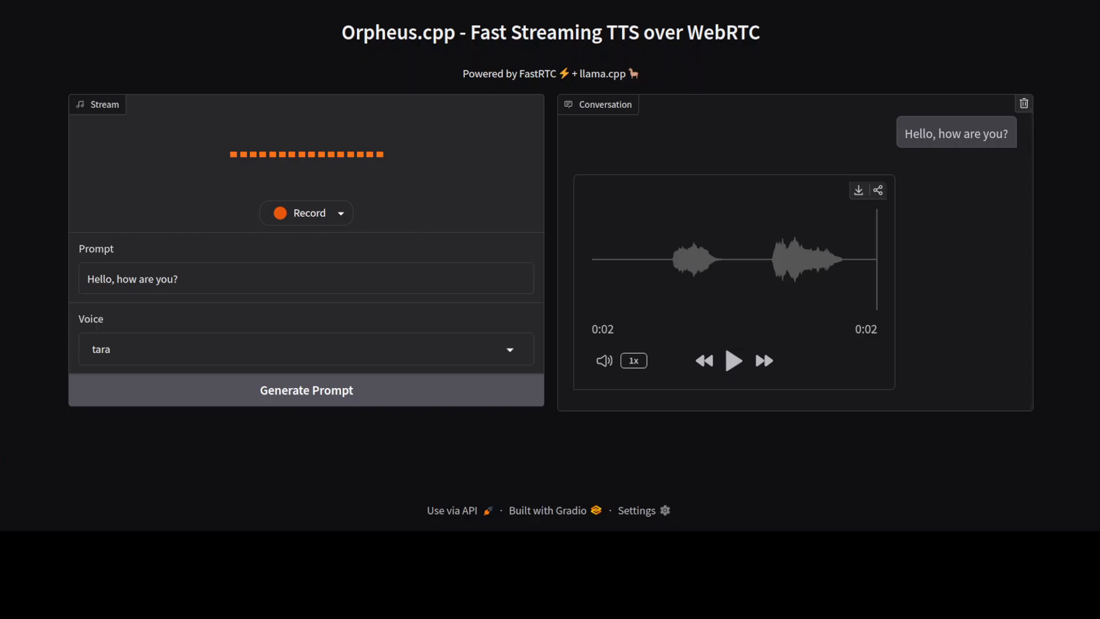
{"action": "mouse_move", "coordinate": [40, 305]}
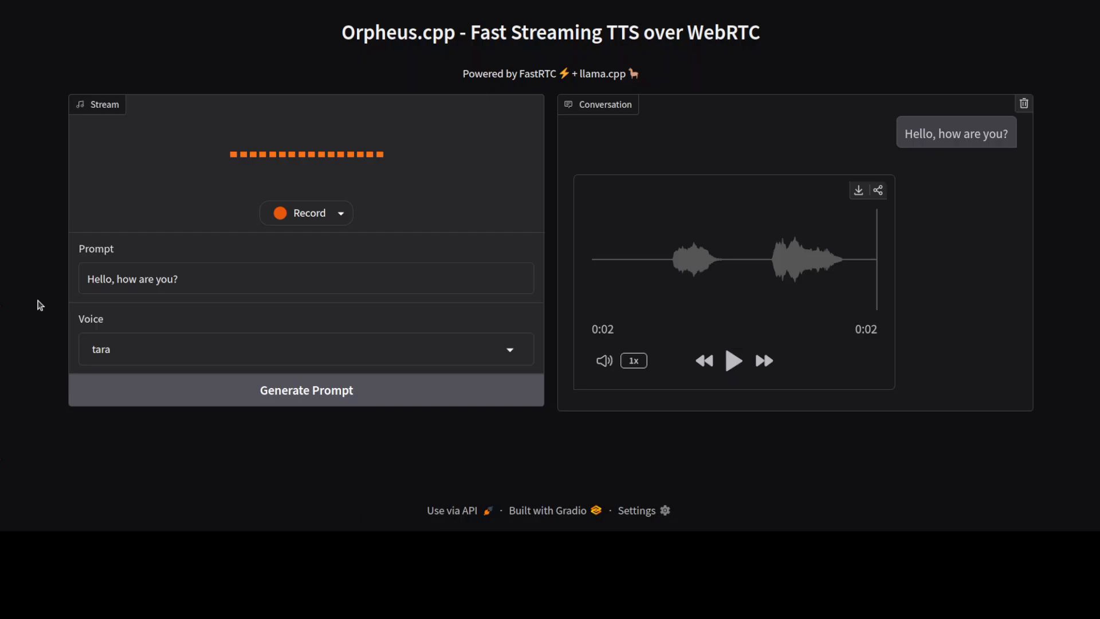
{"action": "mouse_move", "coordinate": [35, 220]}
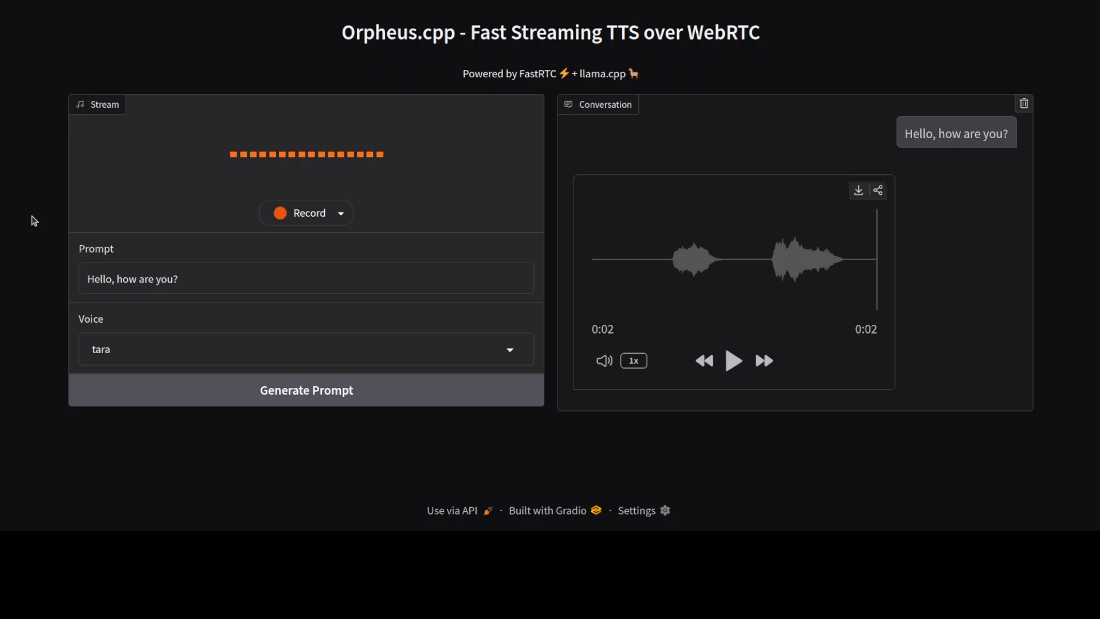
{"action": "mouse_move", "coordinate": [400, 123]}
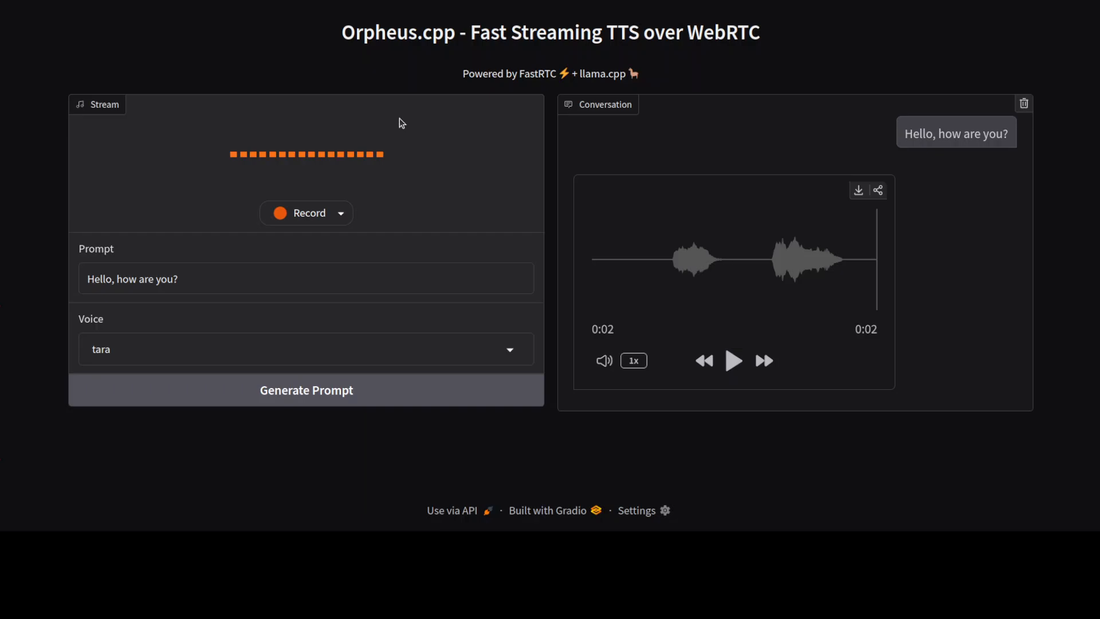
{"action": "mouse_move", "coordinate": [361, 51]}
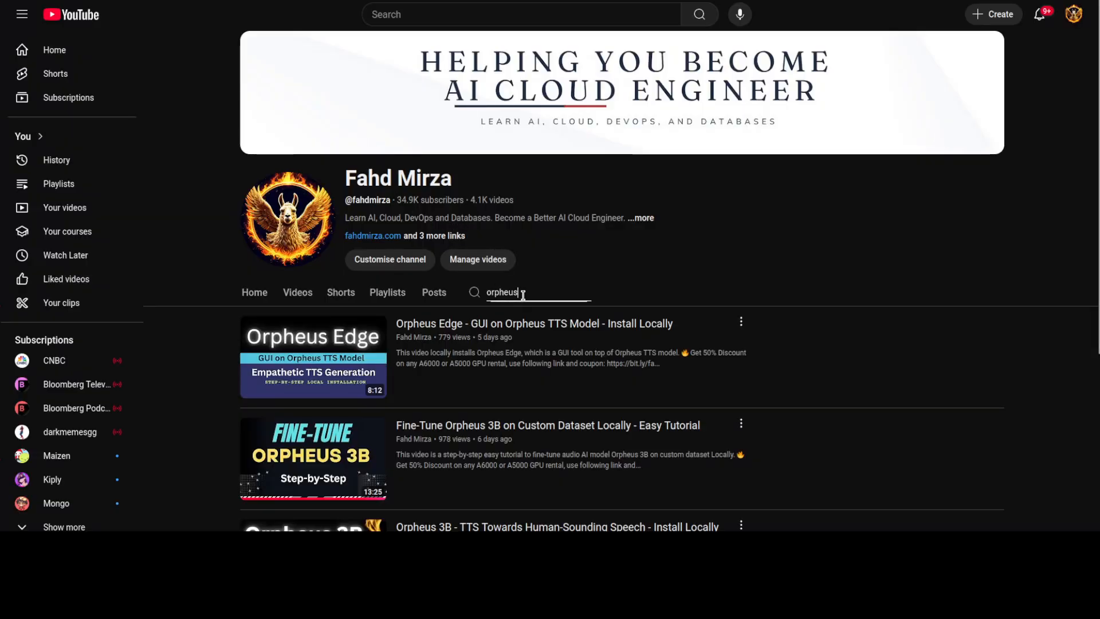
Step: Replace the channel search term 'orpheus' with 'qwen2.5 omni'
{"action": "double_click", "coordinate": [501, 291]}
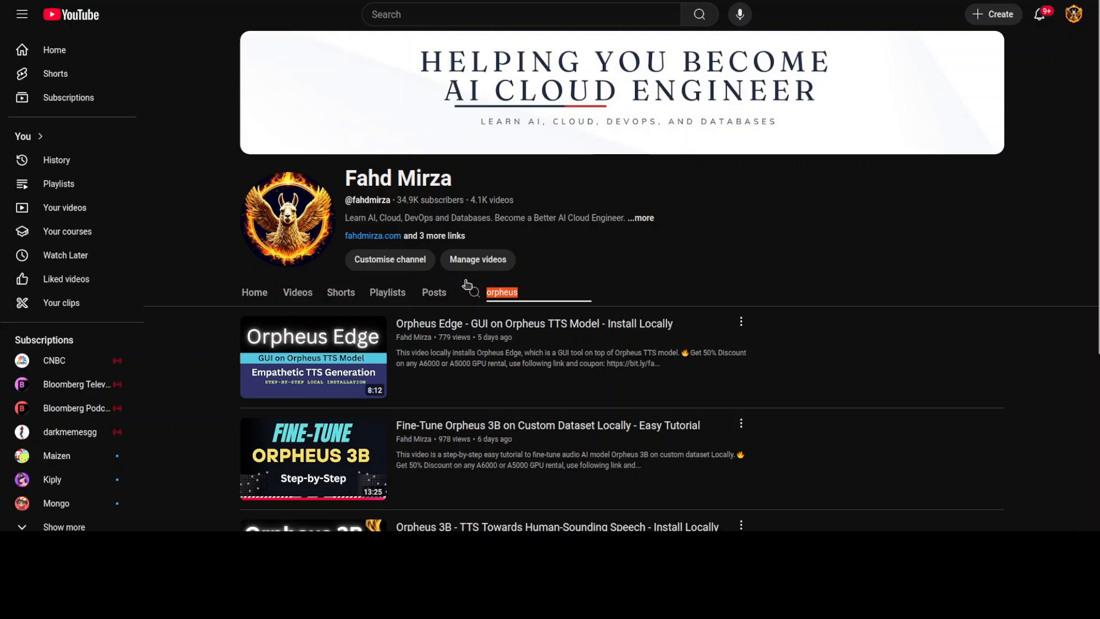
{"action": "type", "text": "qwen"}
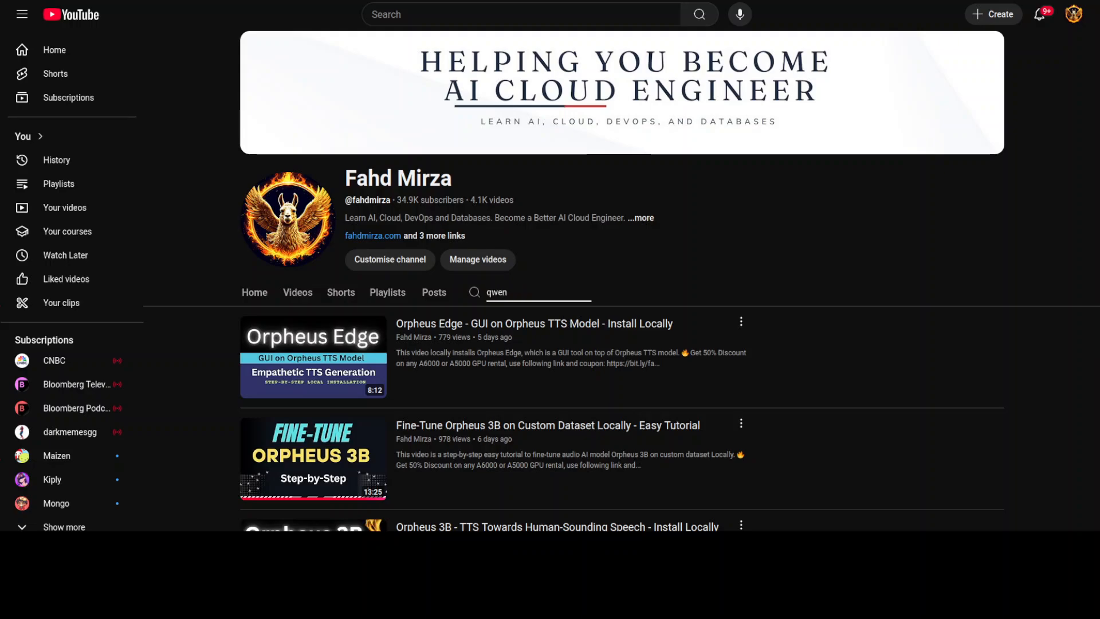
{"action": "type", "text": "2.5 omni"}
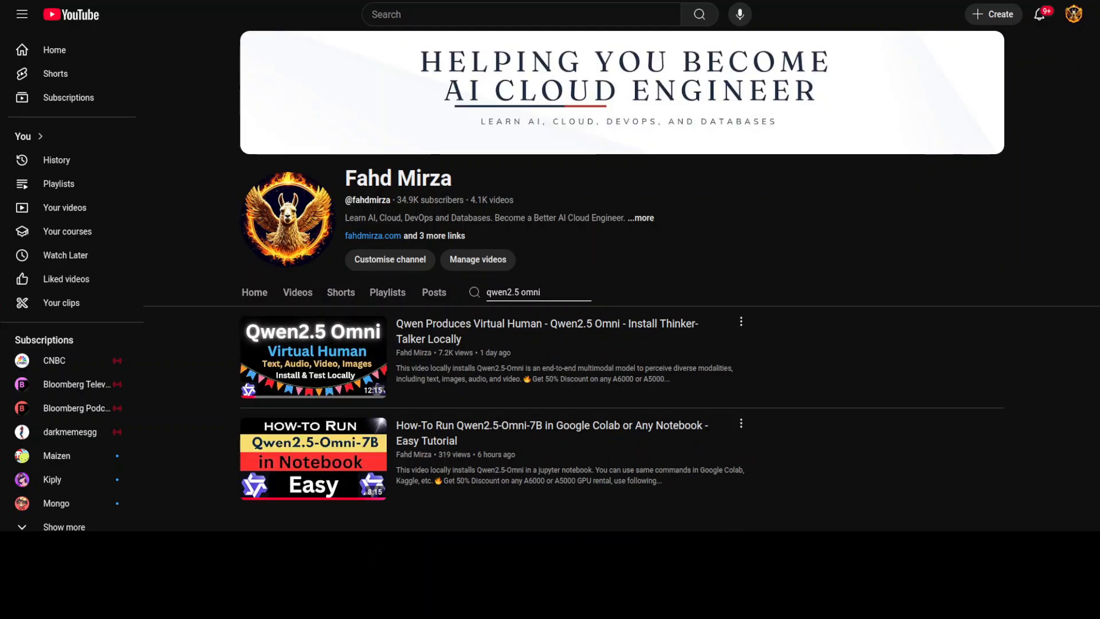
{"action": "mouse_move", "coordinate": [312, 356]}
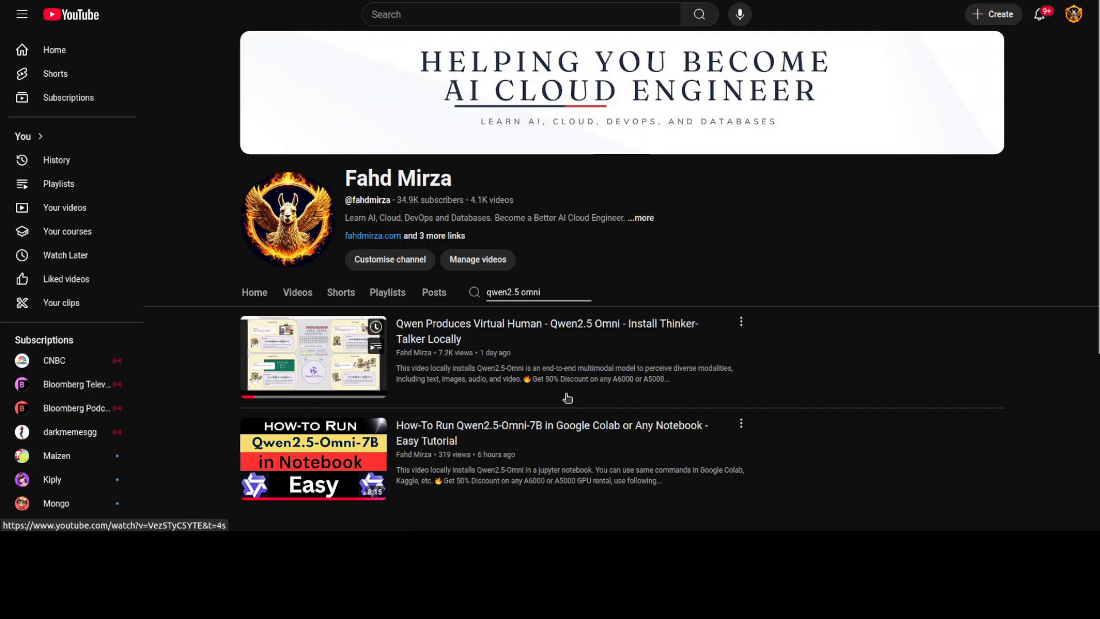
{"action": "mouse_move", "coordinate": [719, 416]}
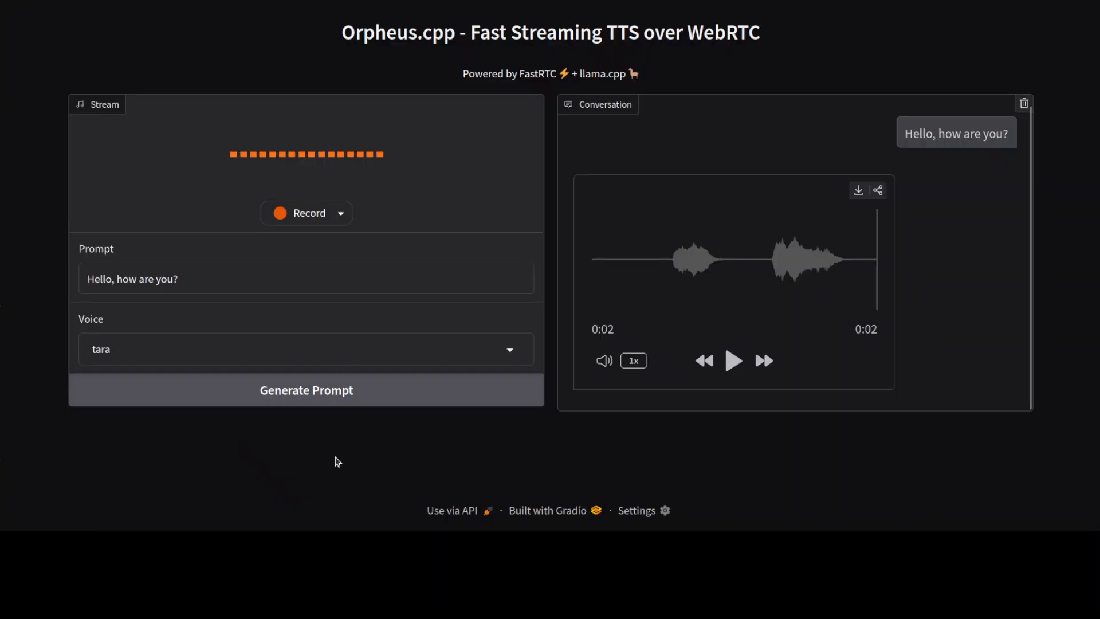
{"action": "mouse_move", "coordinate": [350, 455]}
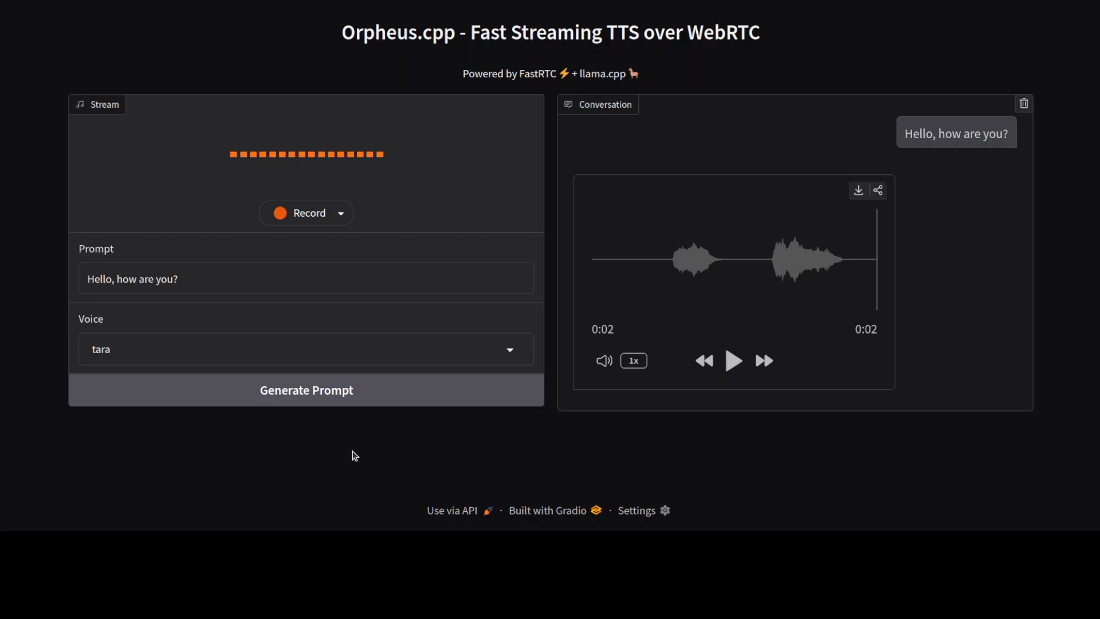
{"action": "mouse_move", "coordinate": [194, 419]}
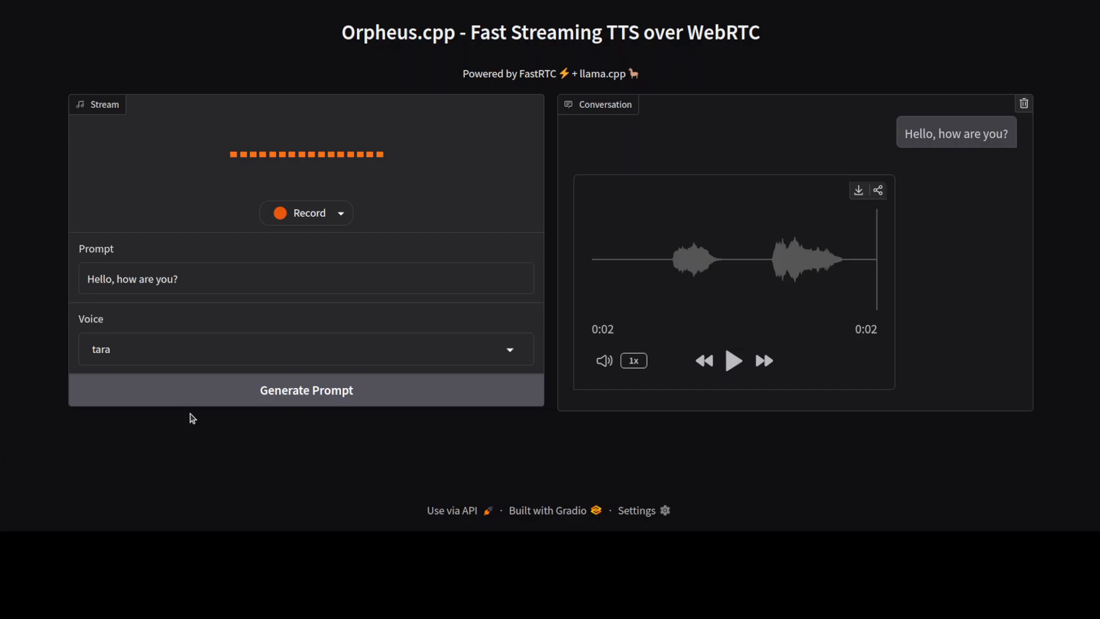
Step: Select zoe from the Voice dropdown
{"action": "left_click", "coordinate": [306, 349]}
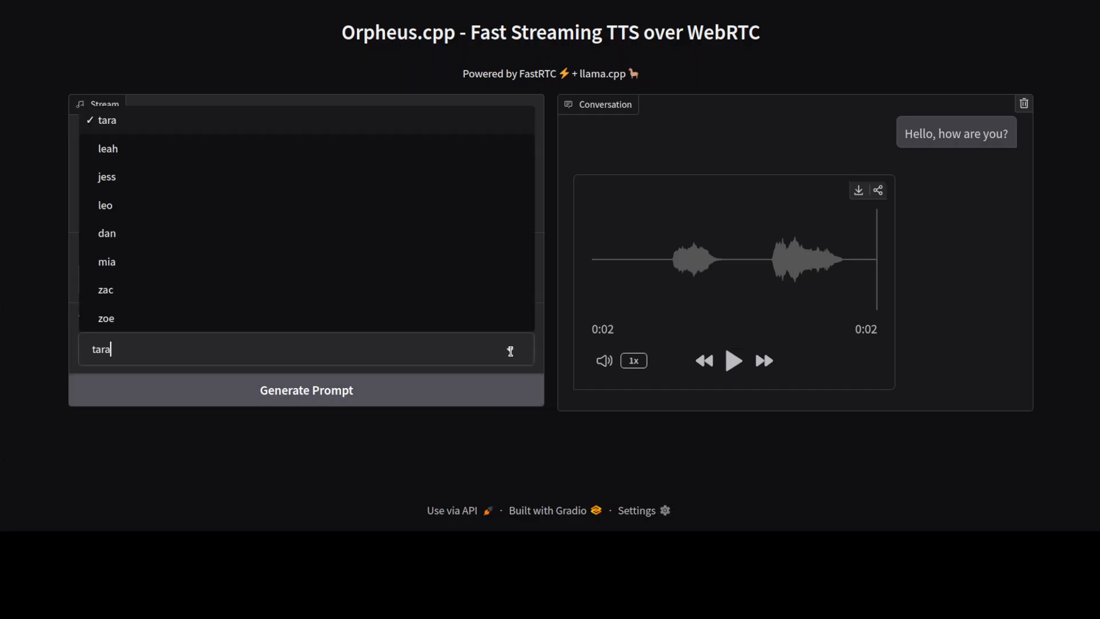
{"action": "mouse_move", "coordinate": [428, 221]}
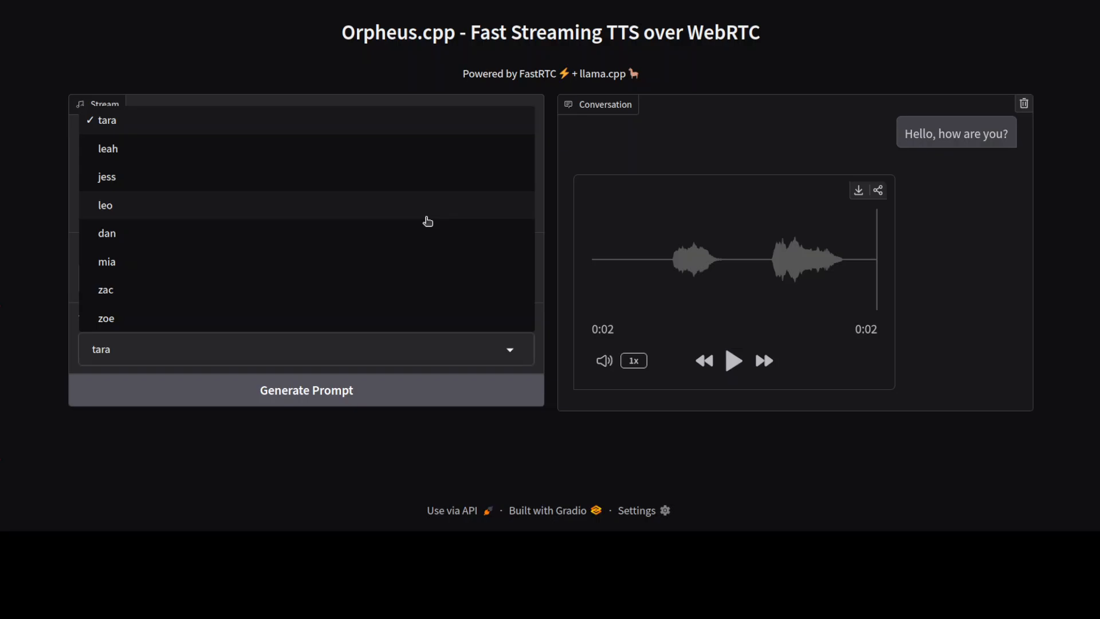
{"action": "mouse_move", "coordinate": [288, 270]}
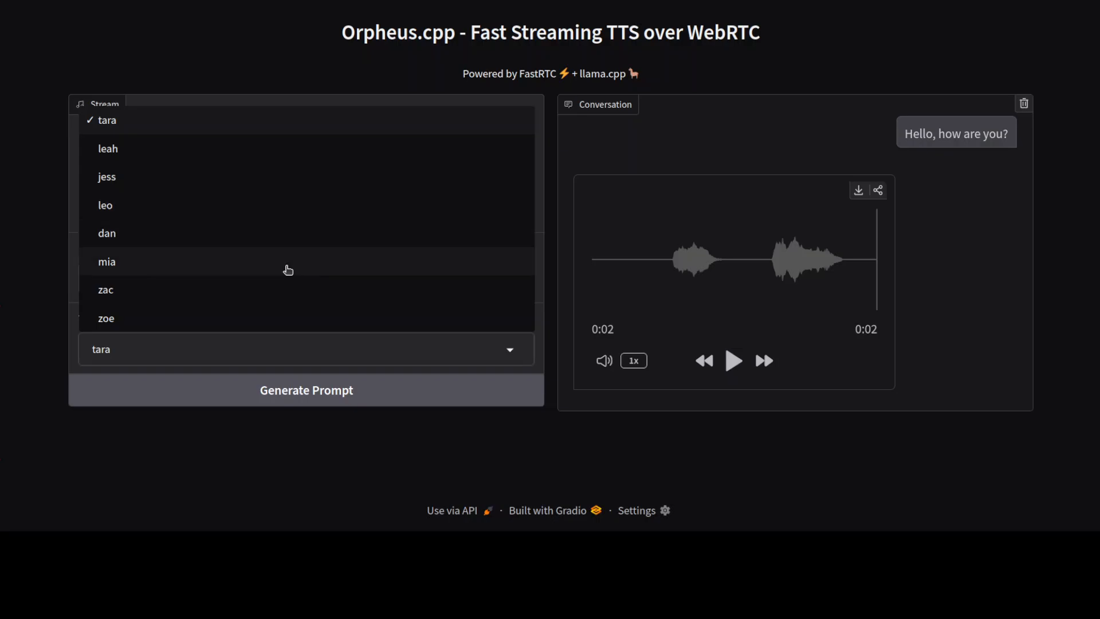
{"action": "mouse_move", "coordinate": [225, 330]}
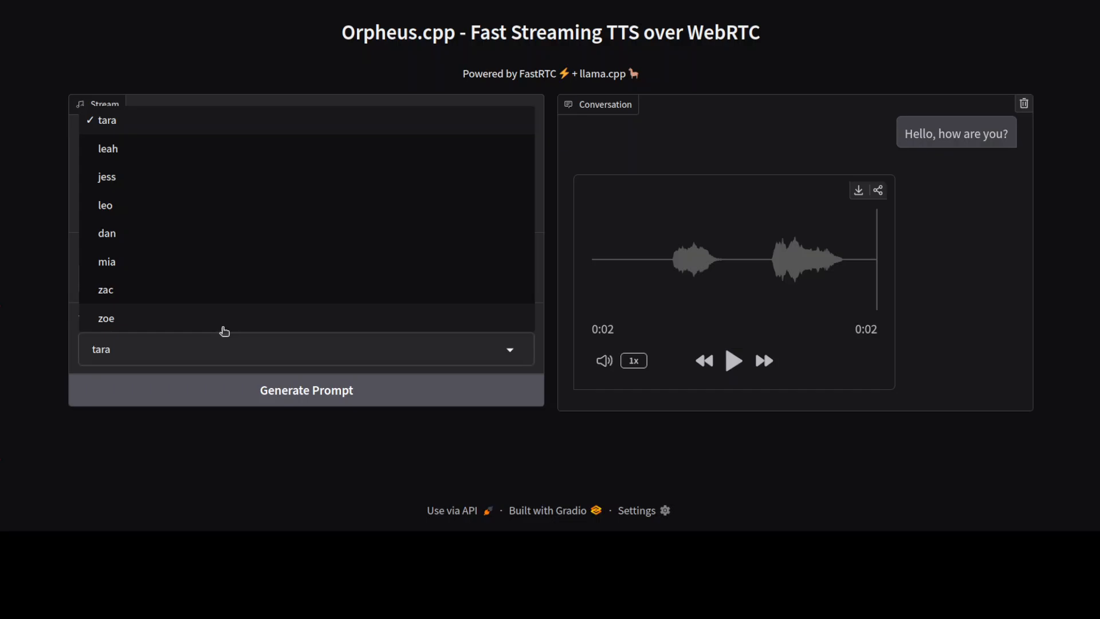
{"action": "left_click", "coordinate": [106, 318]}
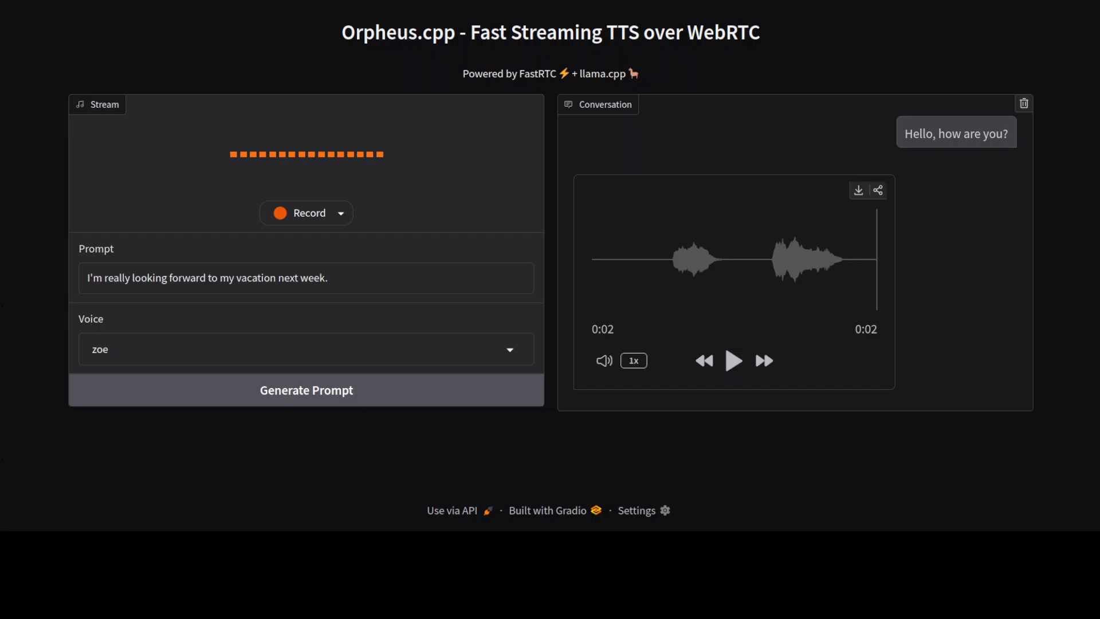
Step: Generate new prompts until the spilled-coffee line appears, then start streaming
{"action": "left_click", "coordinate": [306, 390]}
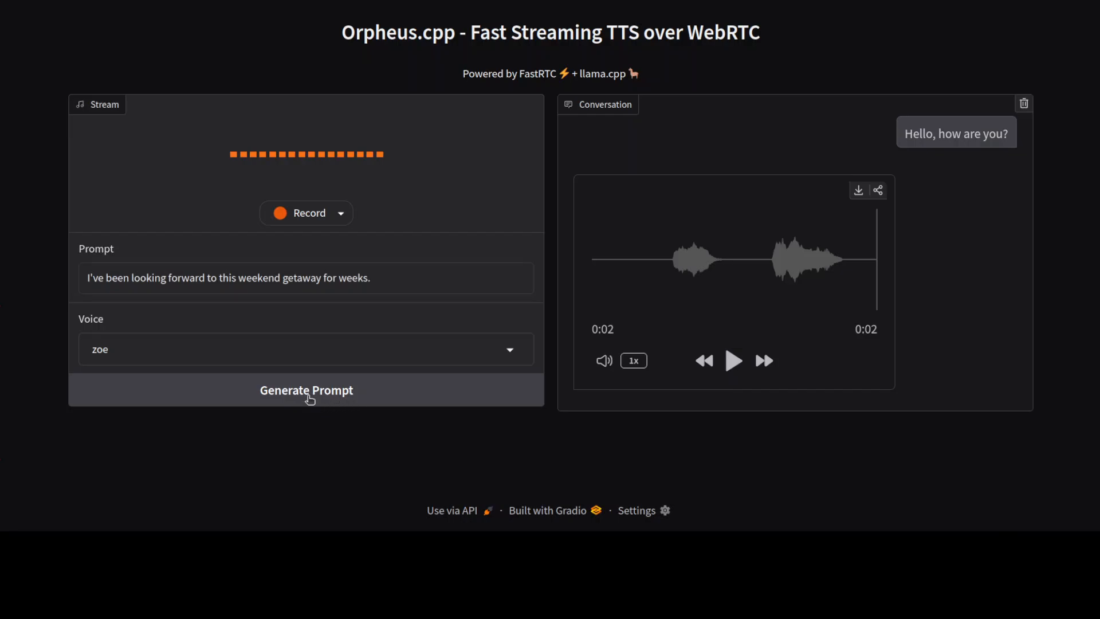
{"action": "left_click", "coordinate": [306, 390]}
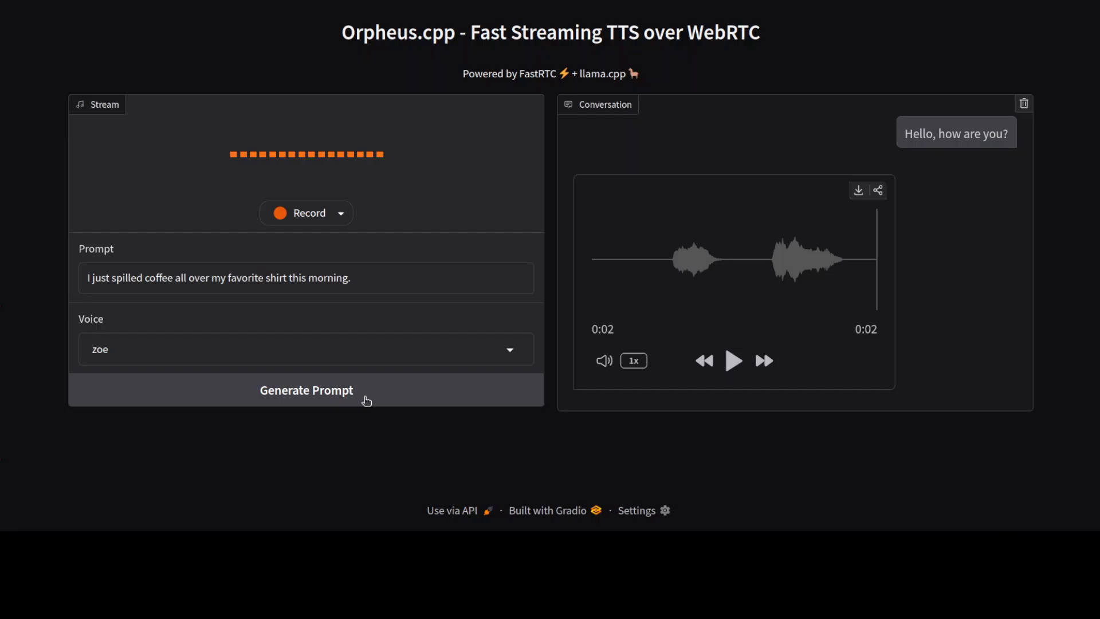
{"action": "mouse_move", "coordinate": [354, 285]}
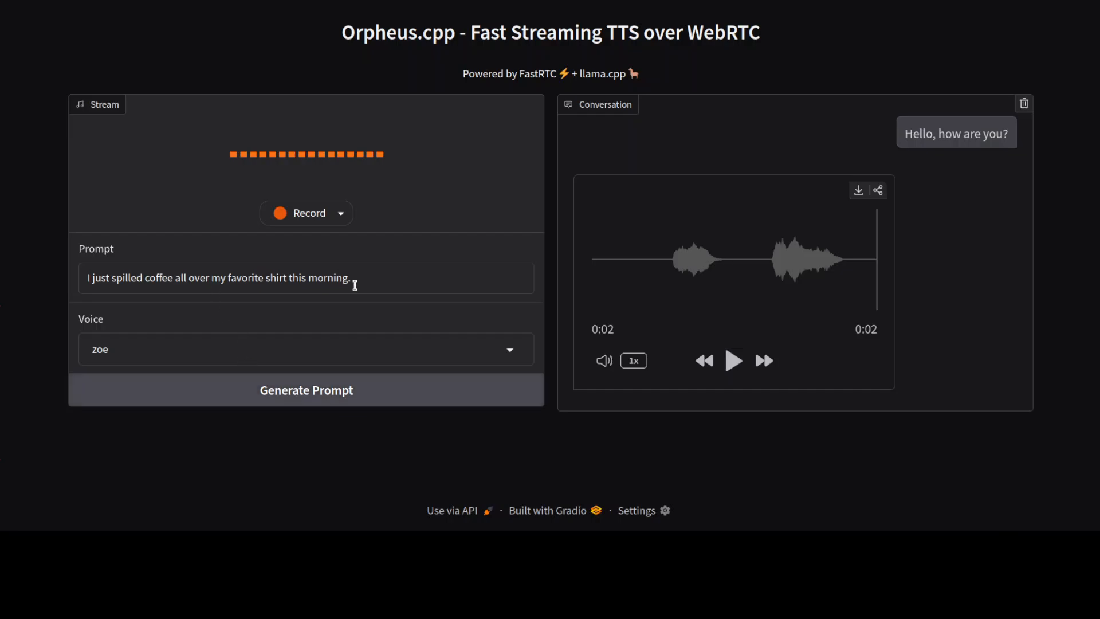
{"action": "left_click", "coordinate": [307, 212]}
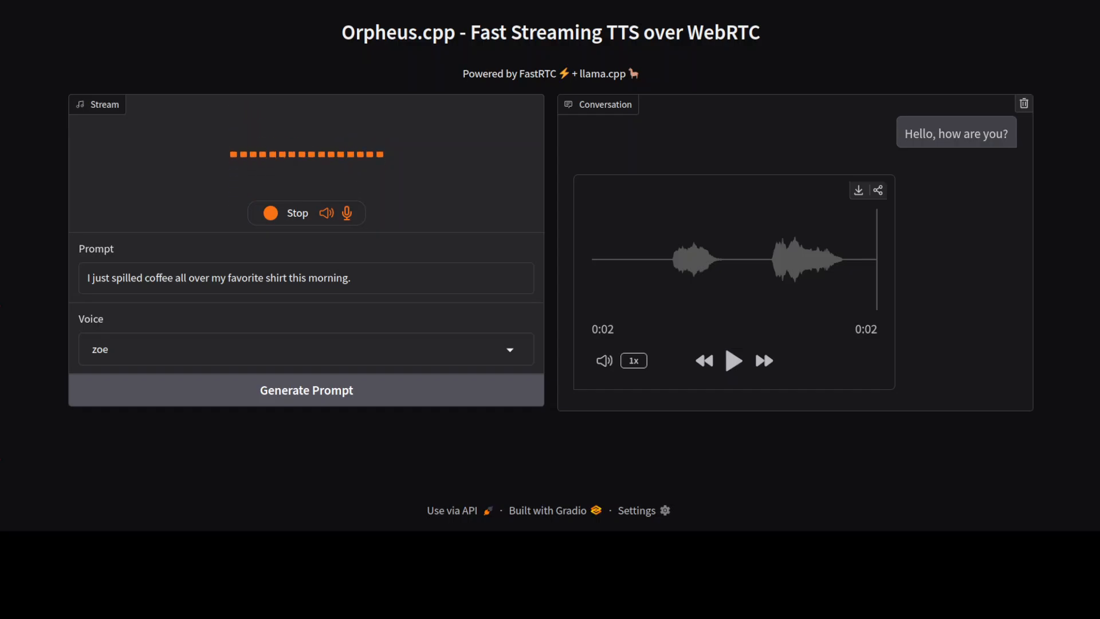
Step: Stop the stream and play back the four-second zoe coffee clip
{"action": "left_click", "coordinate": [297, 213]}
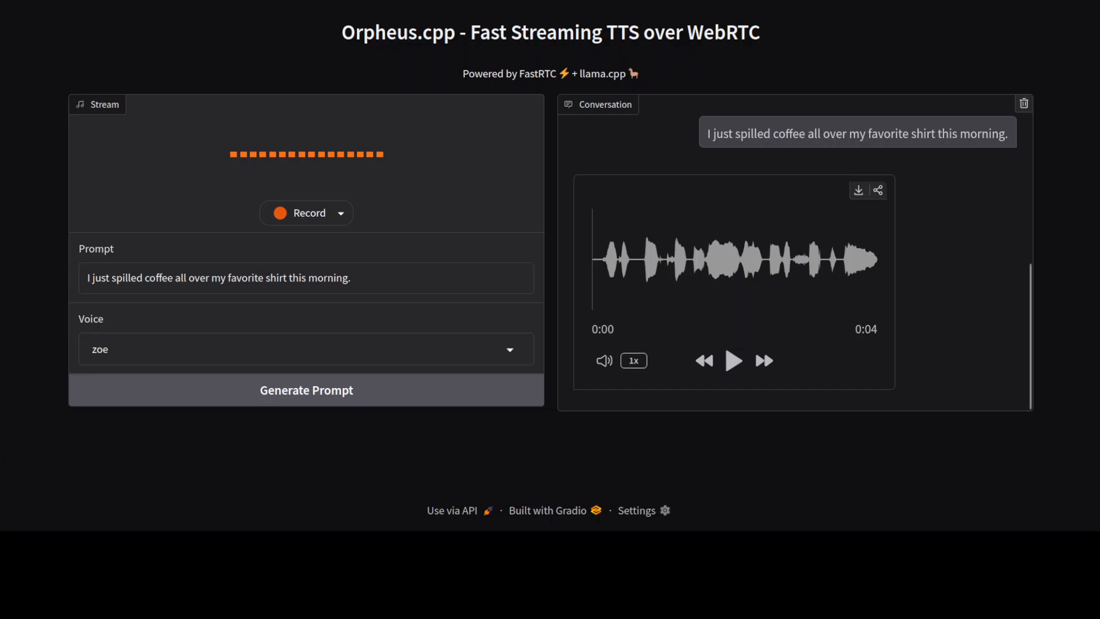
{"action": "left_click", "coordinate": [734, 361]}
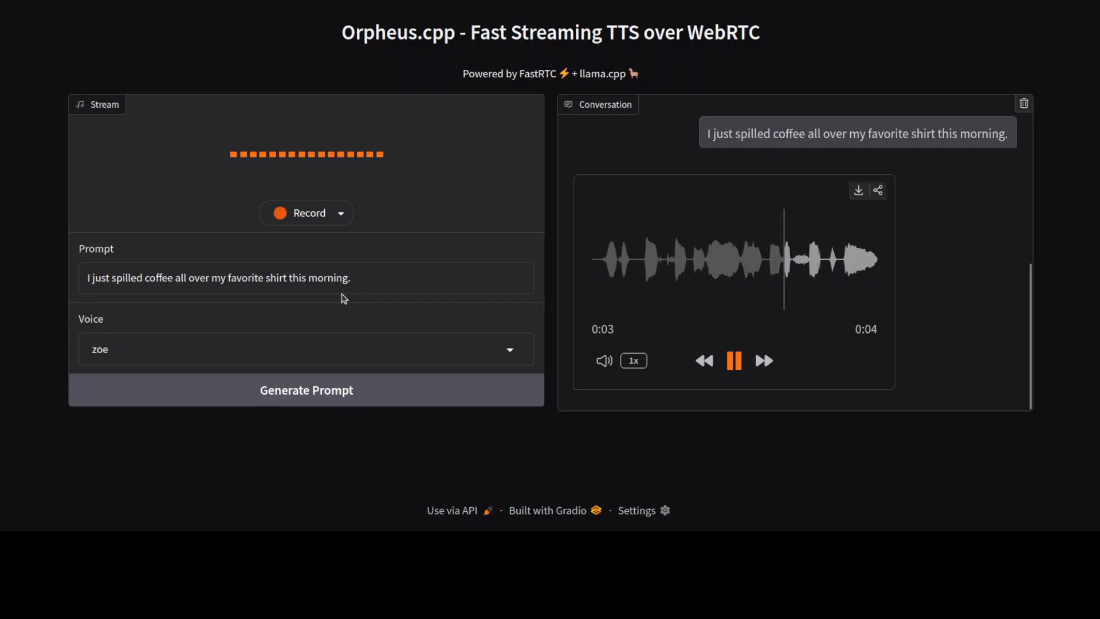
{"action": "left_click", "coordinate": [734, 360]}
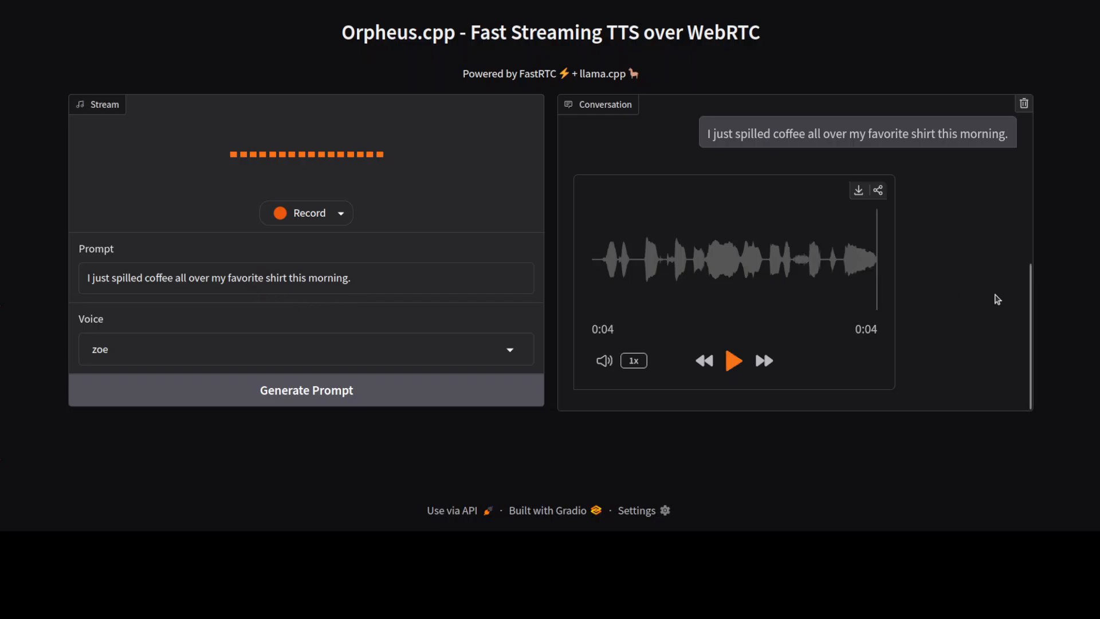
{"action": "mouse_move", "coordinate": [667, 331]}
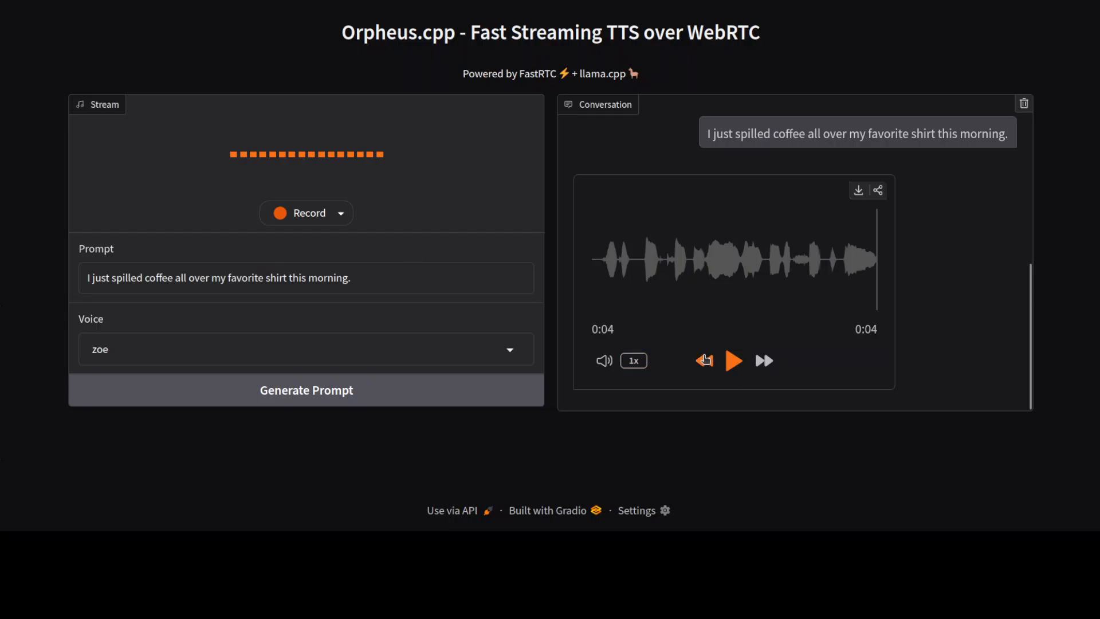
{"action": "mouse_move", "coordinate": [568, 353]}
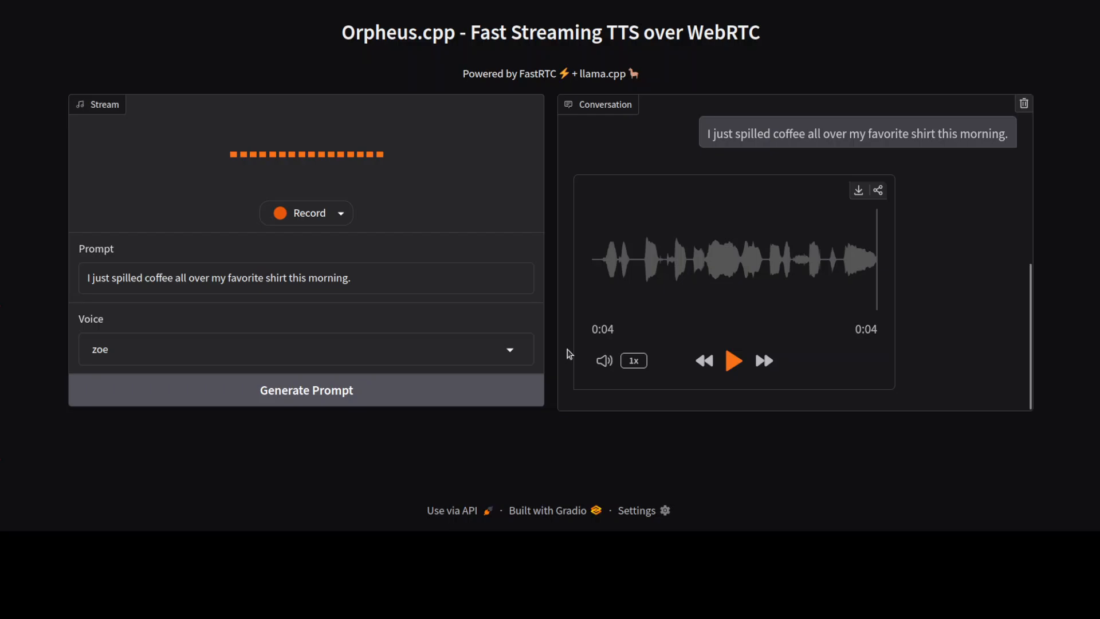
{"action": "mouse_move", "coordinate": [529, 368]}
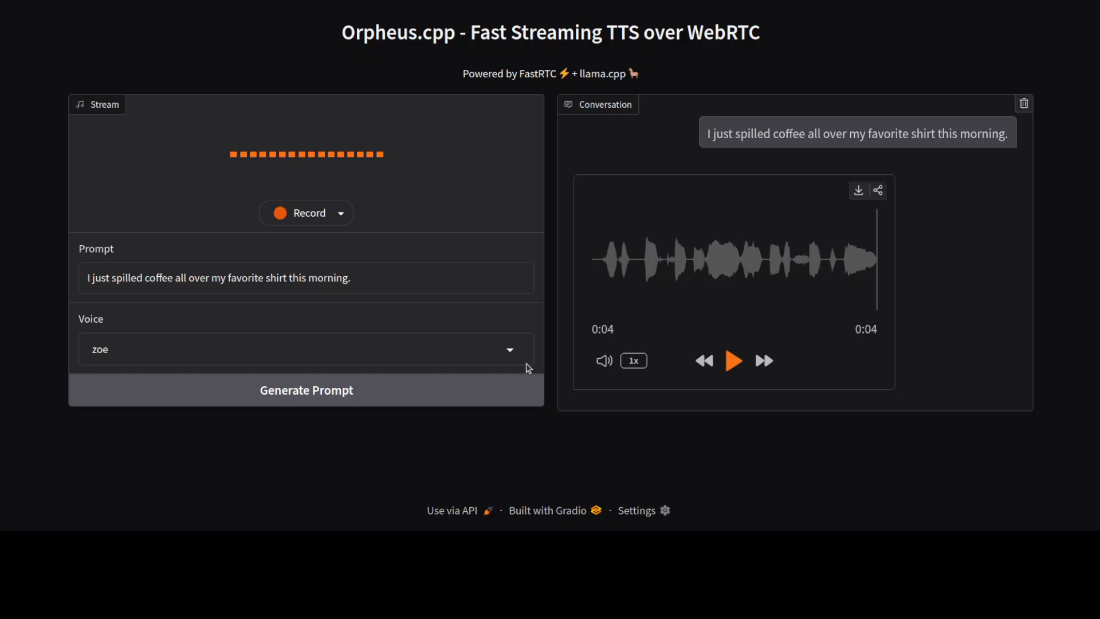
{"action": "mouse_move", "coordinate": [523, 323]}
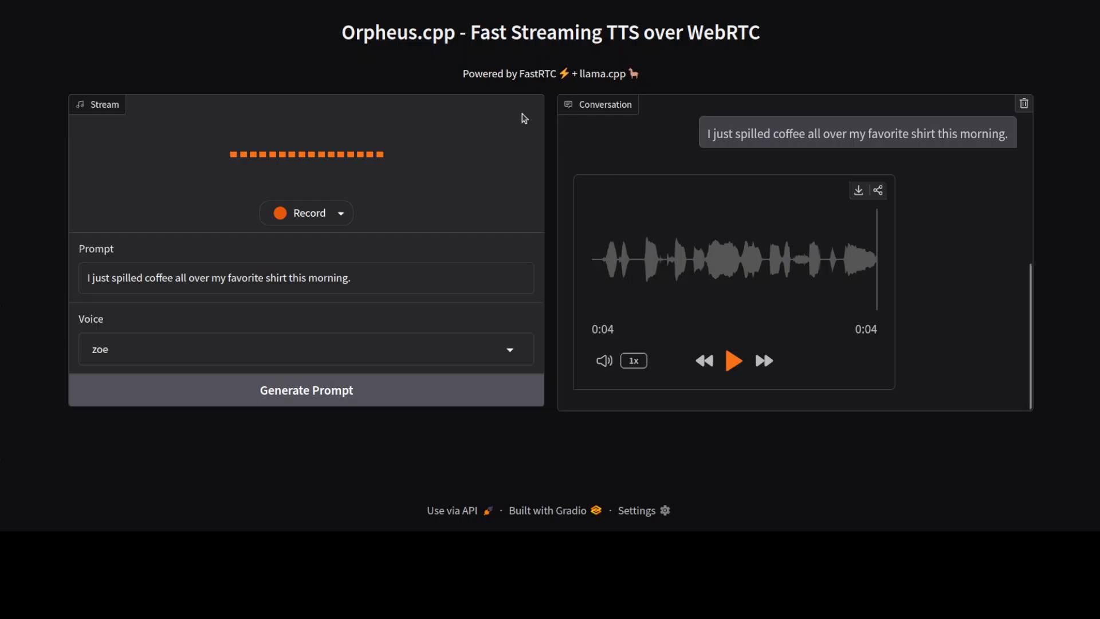
{"action": "mouse_move", "coordinate": [275, 64]}
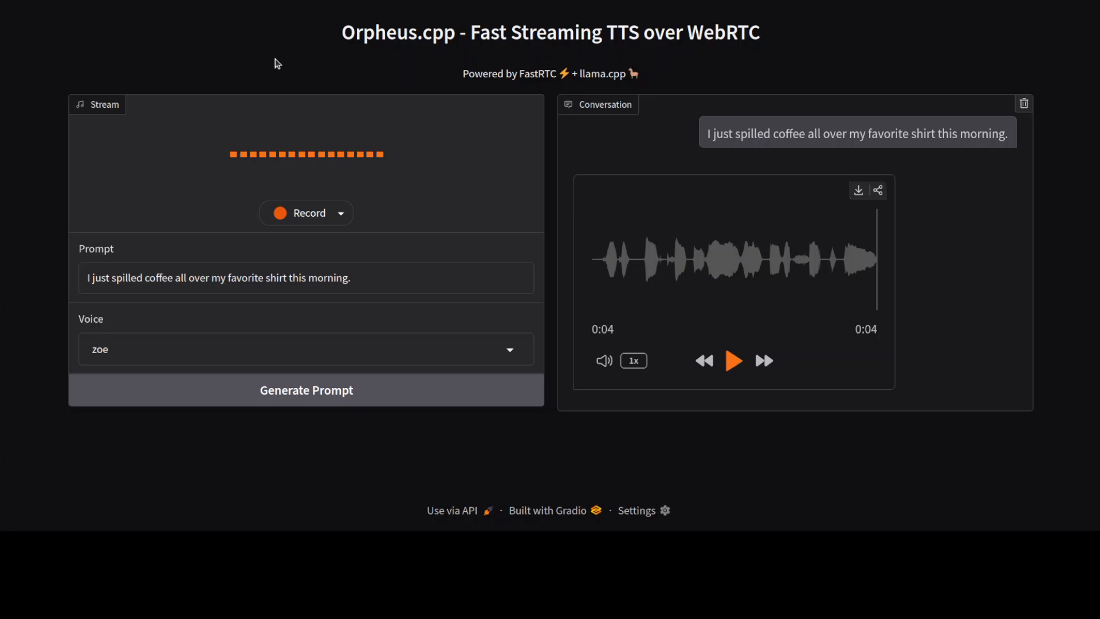